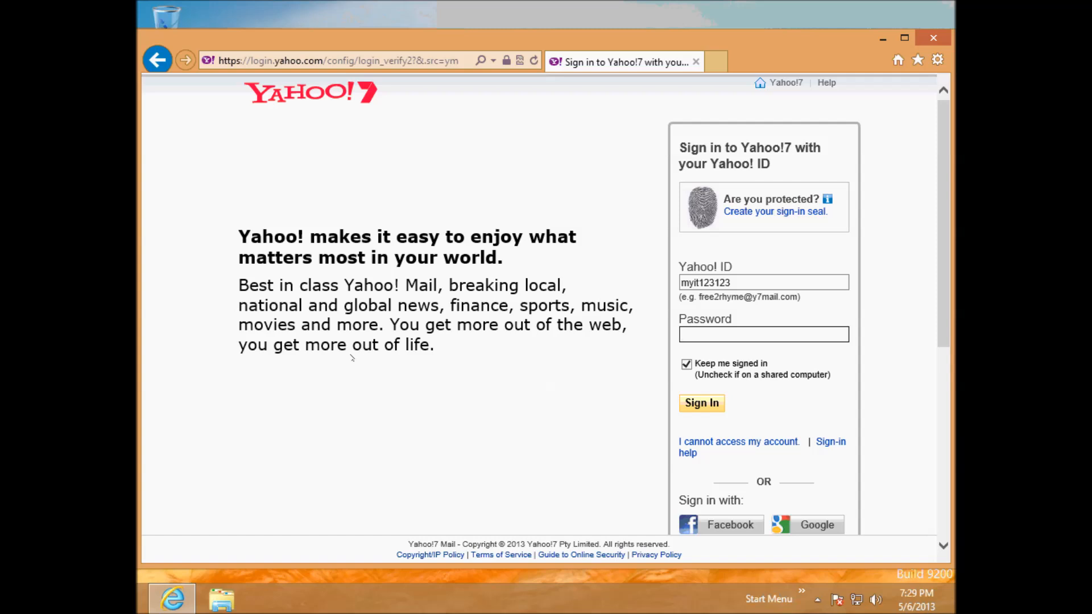
# Step: Enter the account password and sign in to Yahoo Mail
pyautogui.click(764, 334)
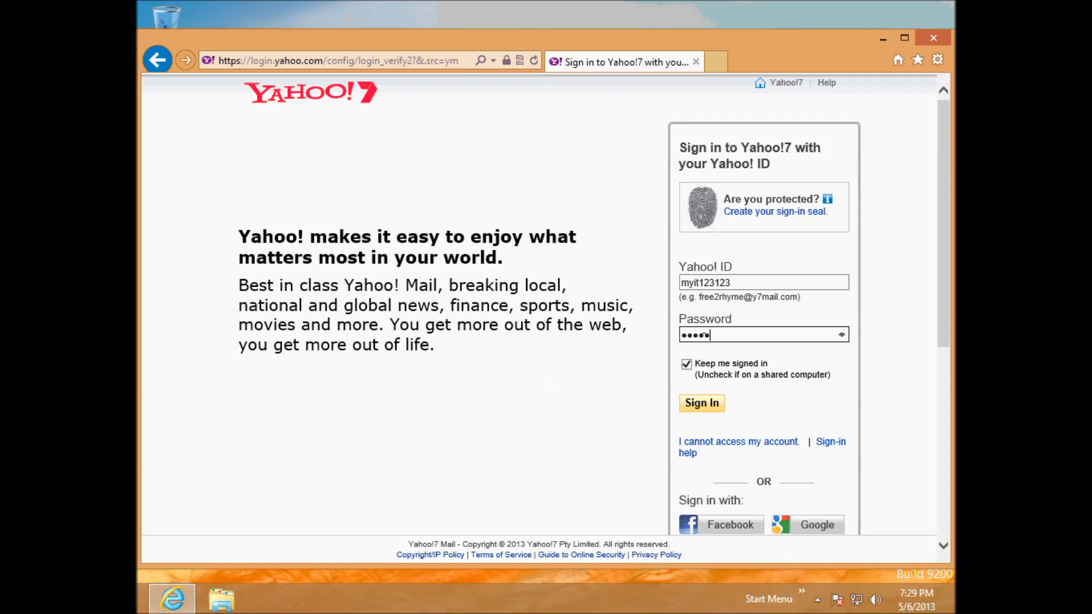
pyautogui.click(702, 402)
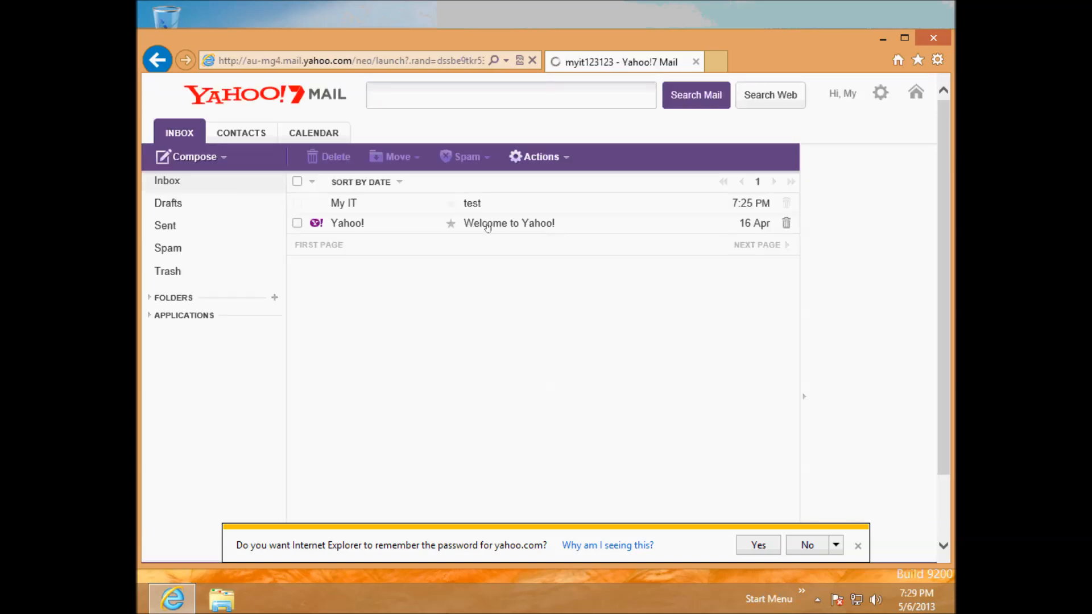
# Step: Reach POP & Forwarding in Mail Options with POP access on and spam not downloaded
pyautogui.click(881, 92)
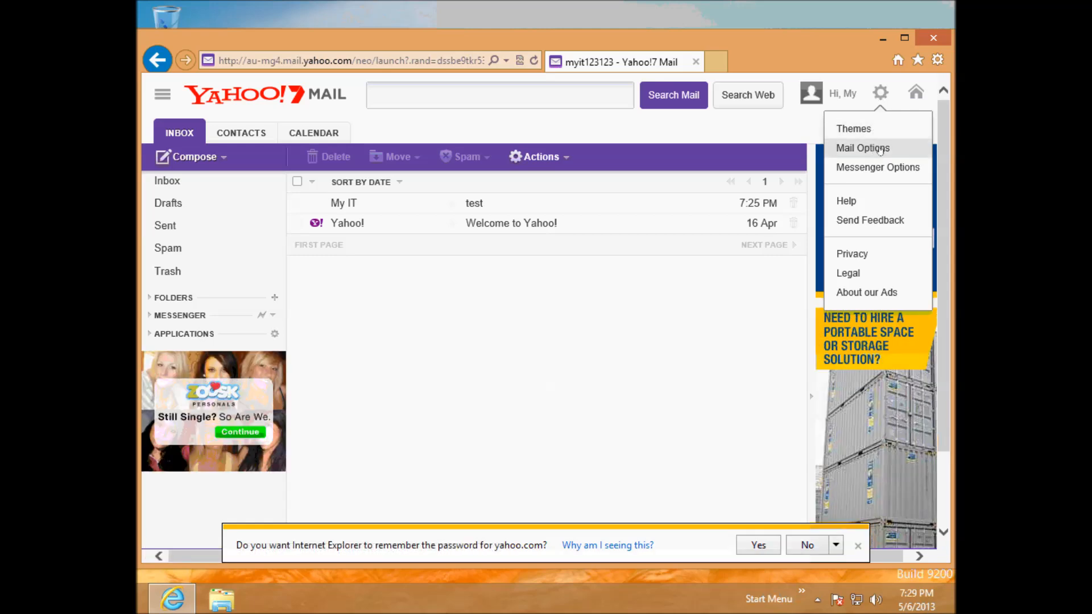
pyautogui.click(864, 148)
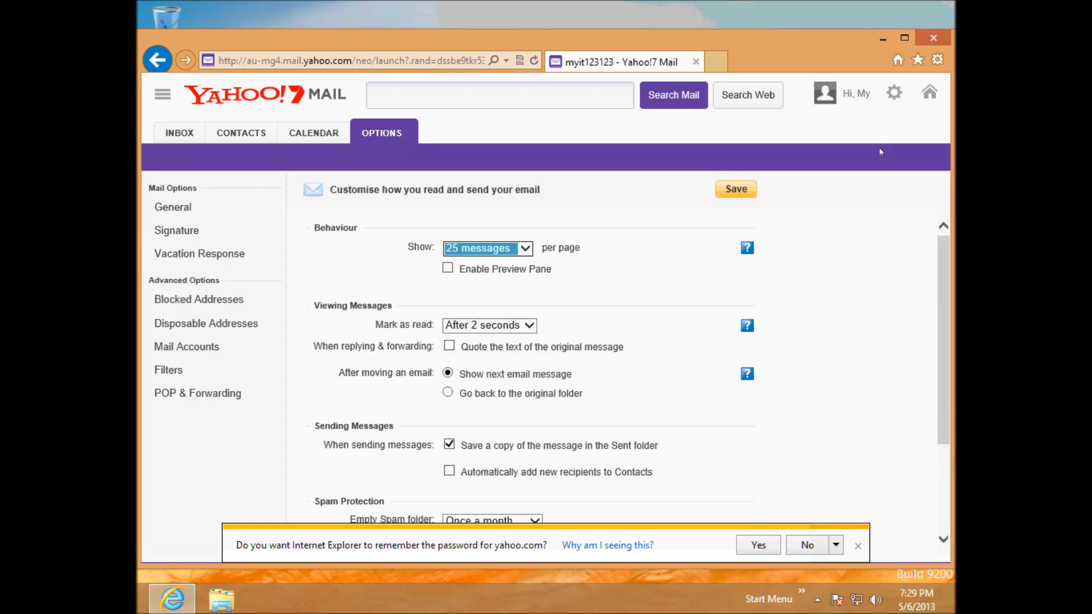
pyautogui.moveTo(182, 393)
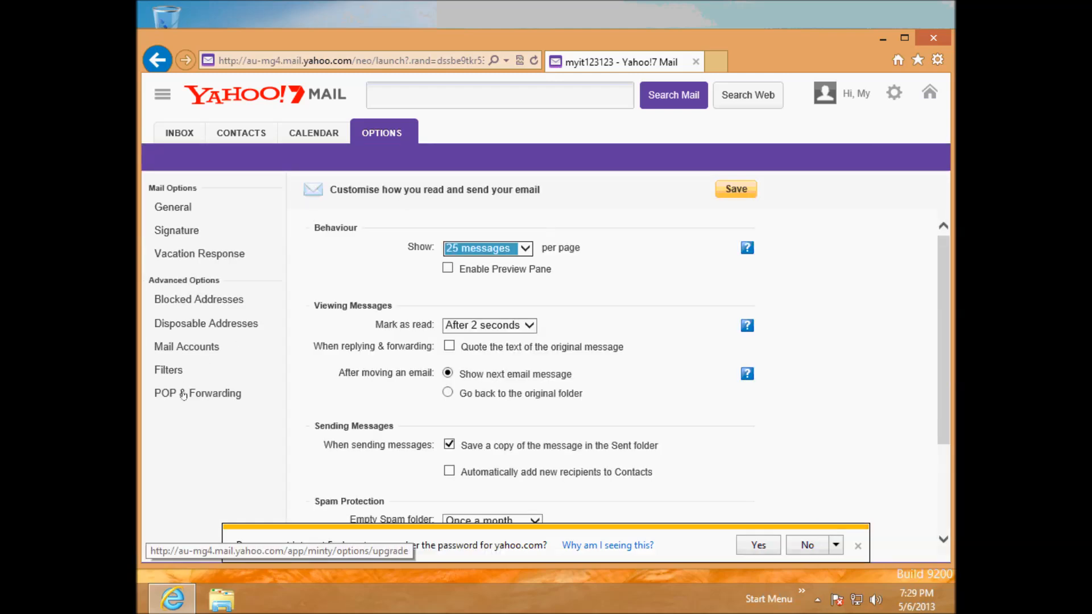
pyautogui.click(198, 392)
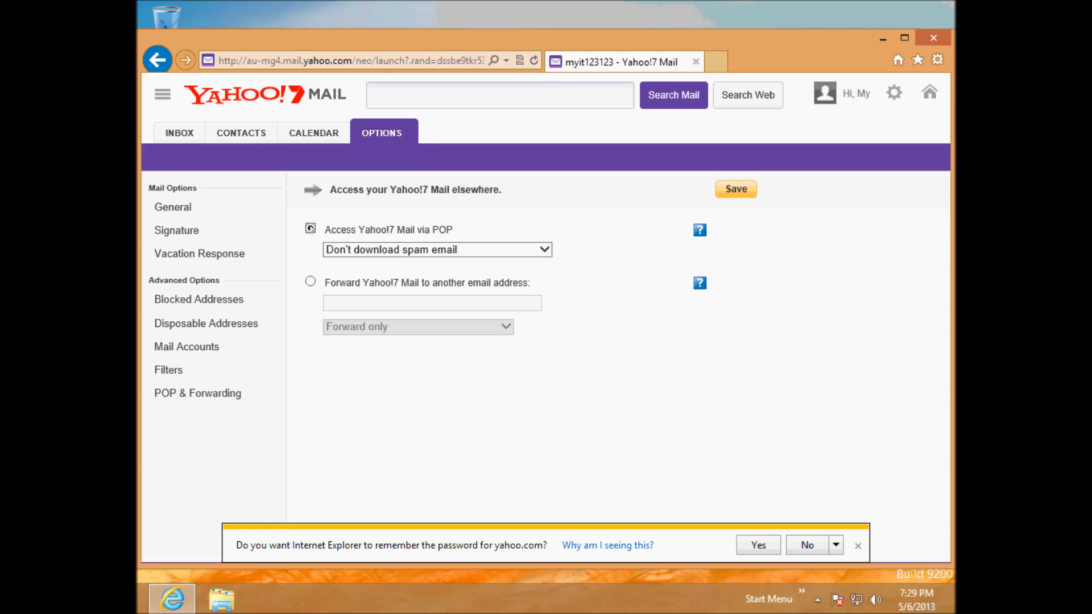
pyautogui.click(309, 228)
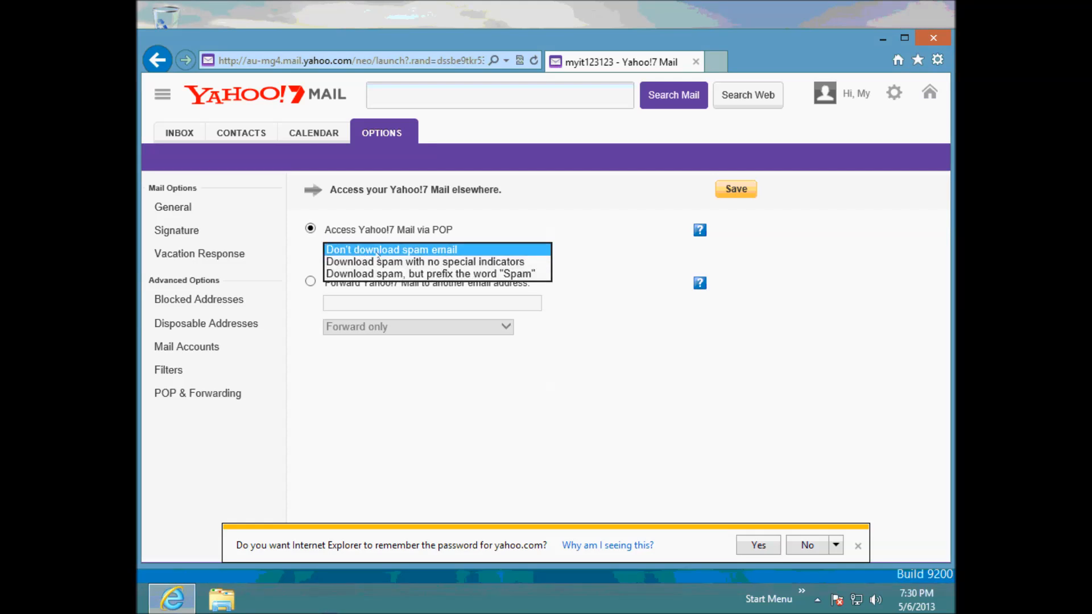
pyautogui.click(391, 250)
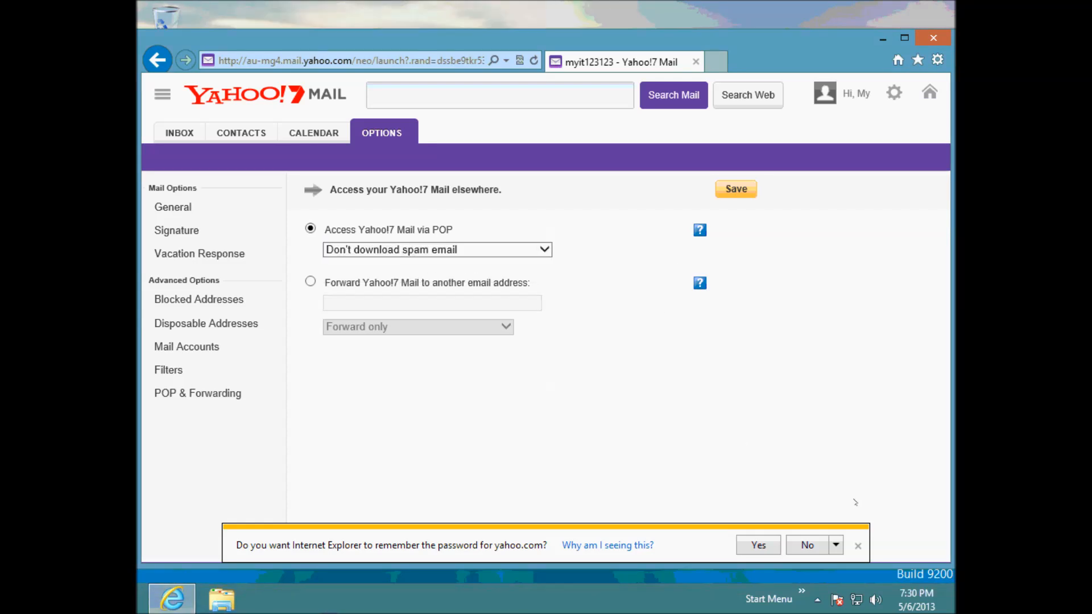
pyautogui.moveTo(744, 402)
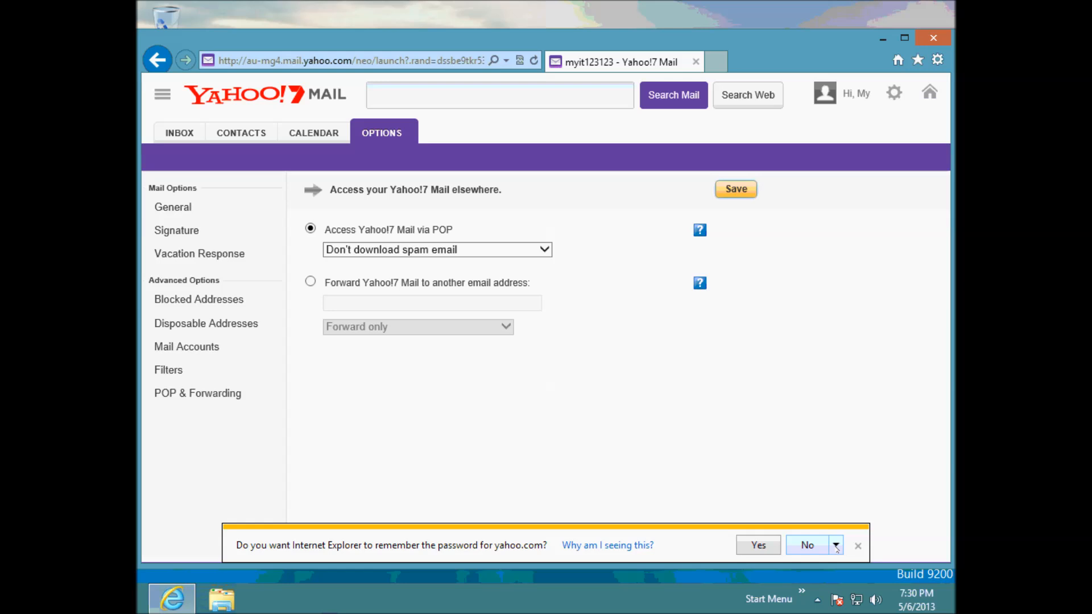
# Step: Minimize the browser and launch Outlook 2013 from the Apps search for 'o'
pyautogui.click(933, 39)
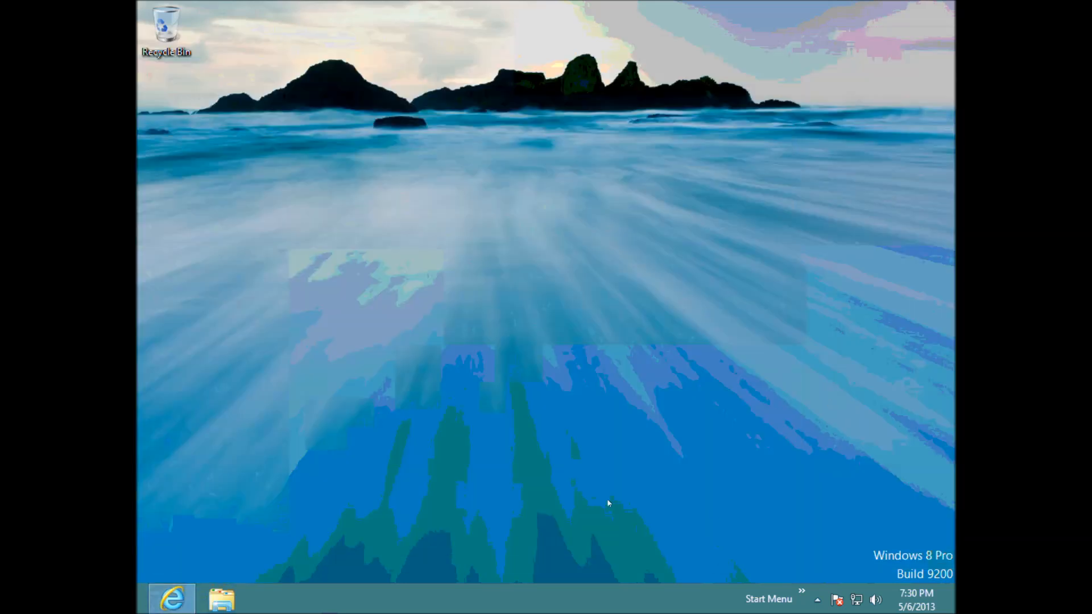
pyautogui.moveTo(312, 550)
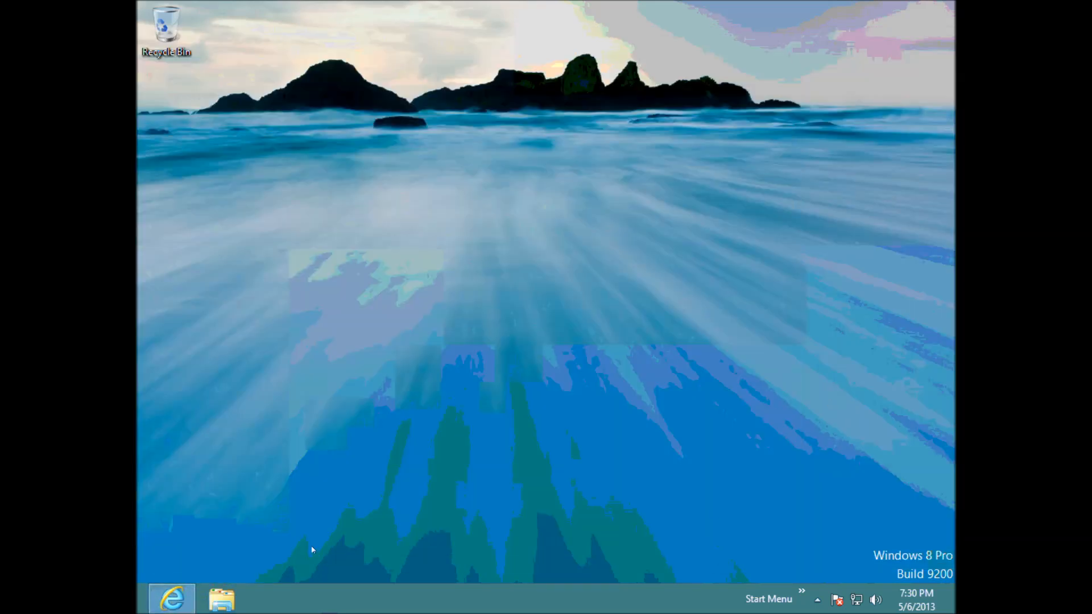
pyautogui.click(769, 599)
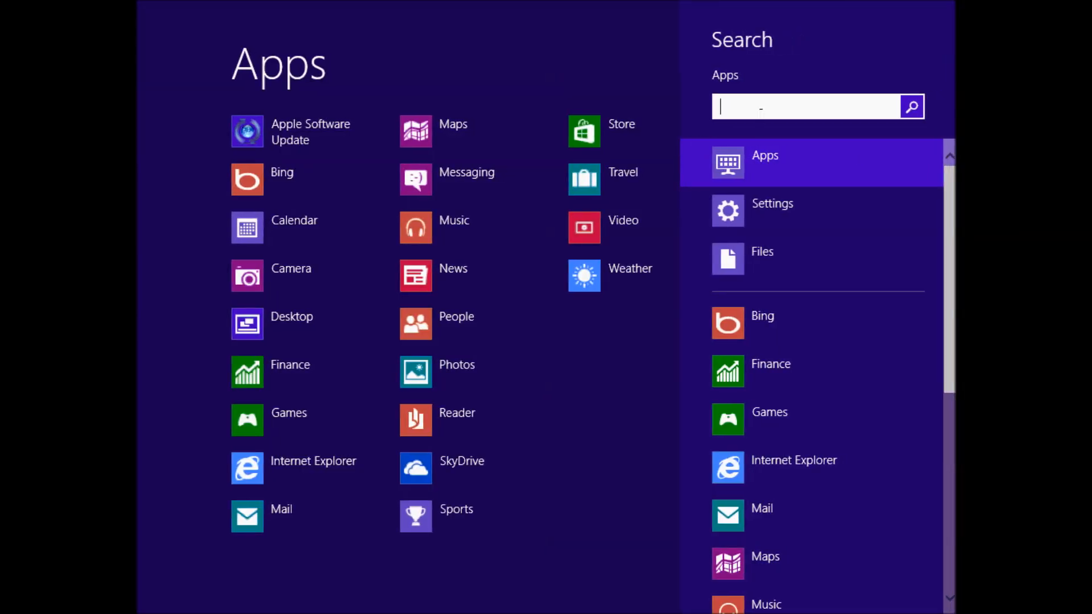
pyautogui.write('o')
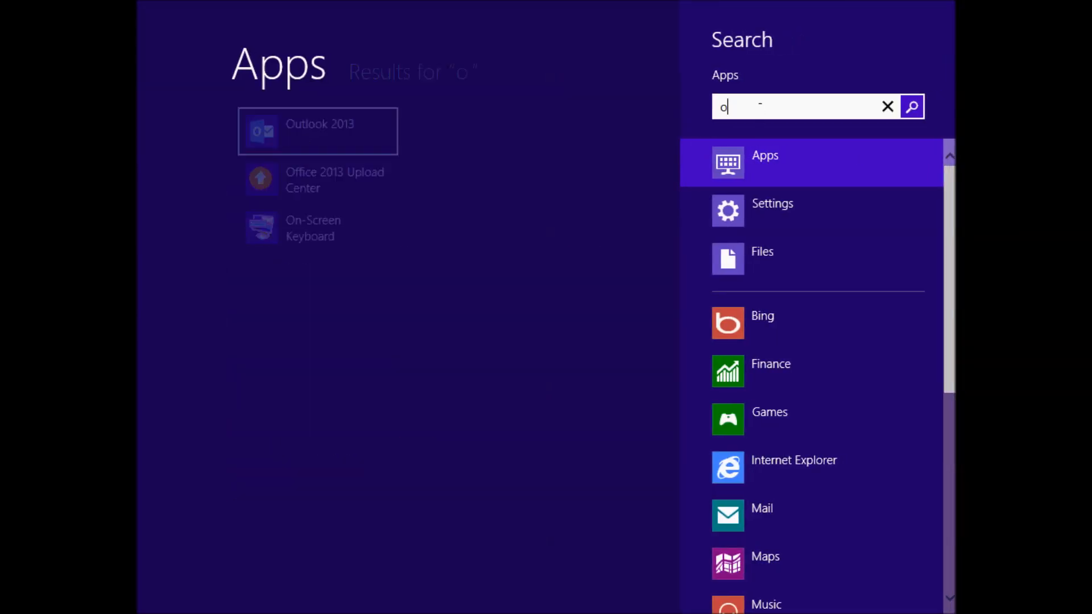
pyautogui.click(317, 132)
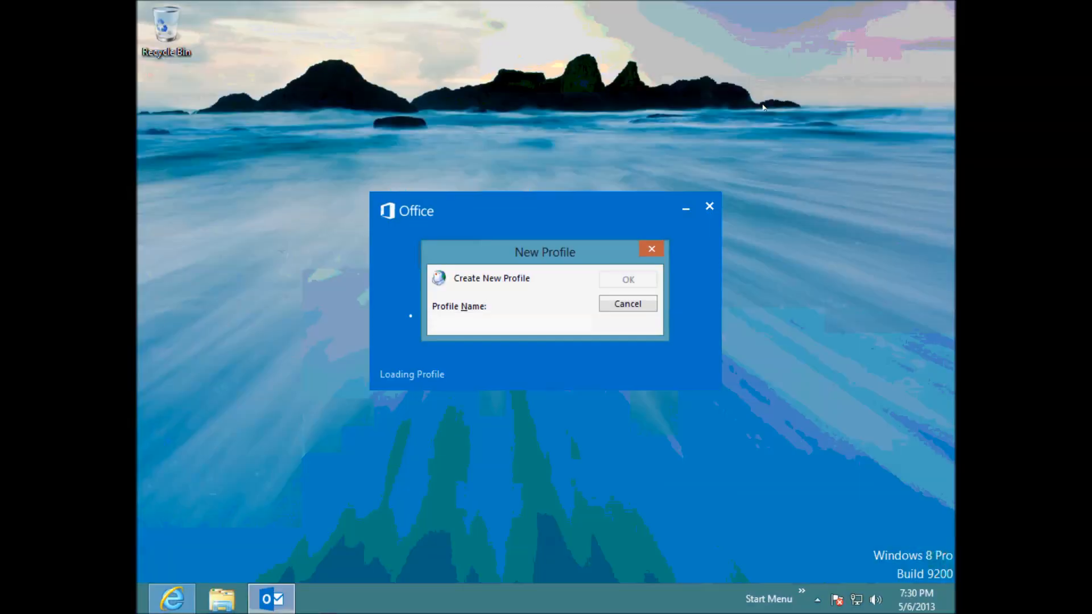
# Step: Create a new Outlook profile named 'yah' and confirm it
pyautogui.click(512, 320)
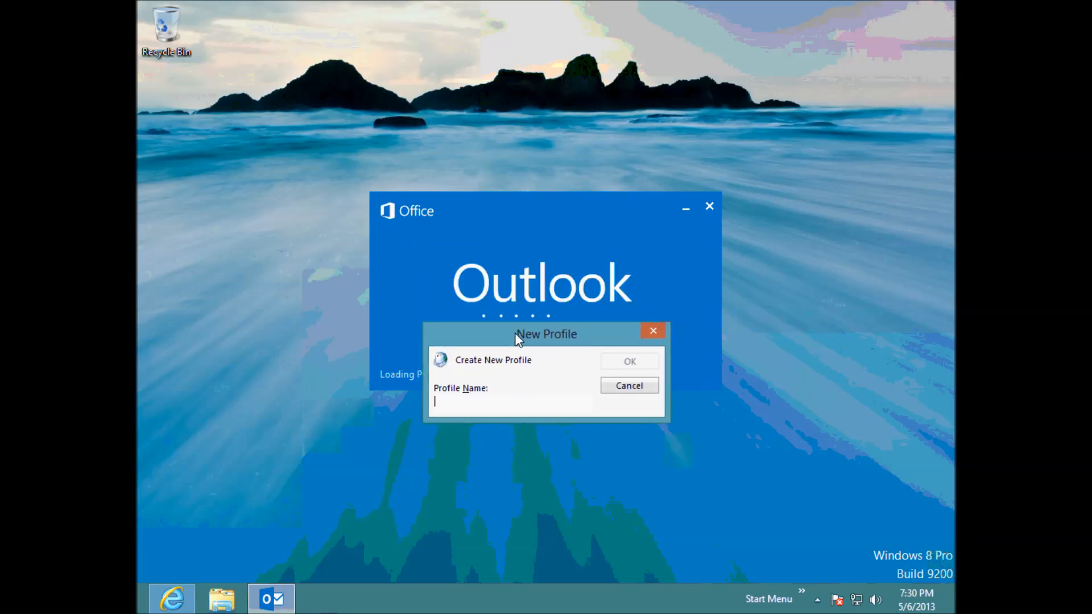
pyautogui.write('yah')
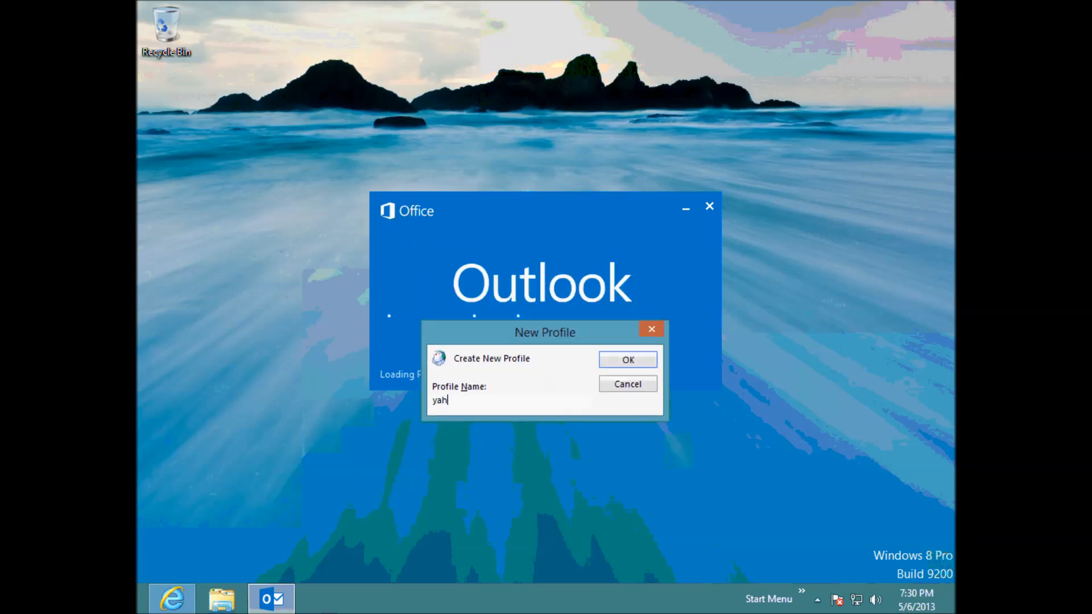
pyautogui.click(628, 359)
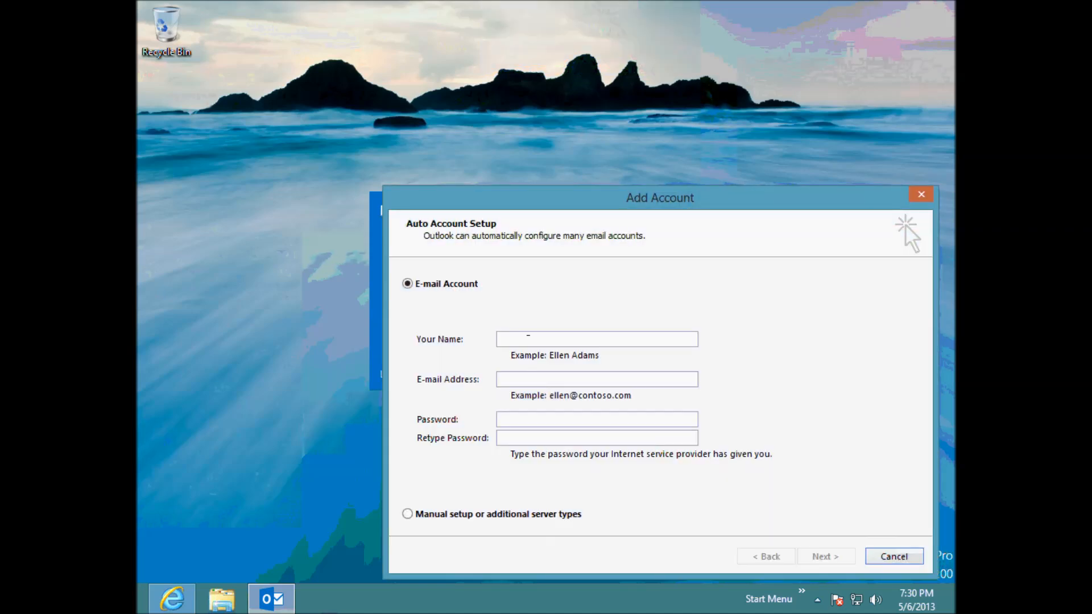
# Step: Enter the account holder's name 'joe Bloggs' in the Add Account form
pyautogui.write('jo')
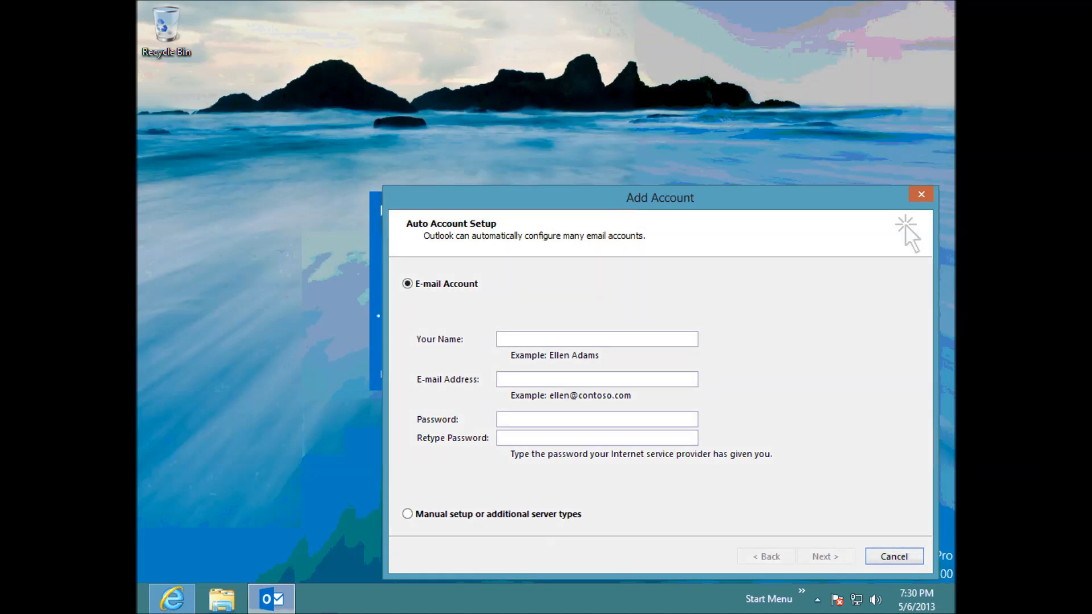
pyautogui.click(597, 339)
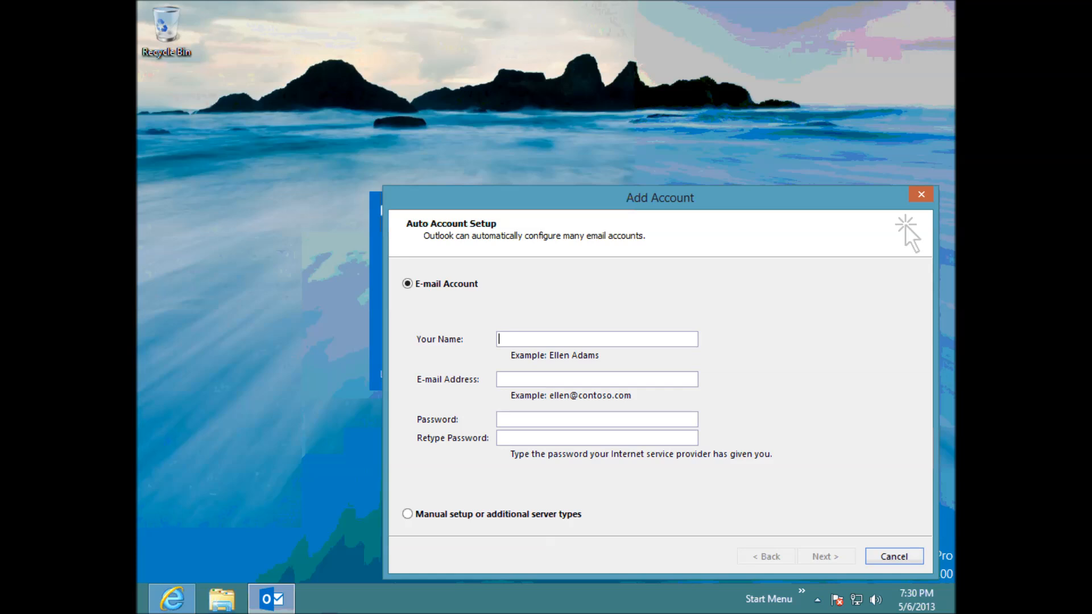
pyautogui.write('j')
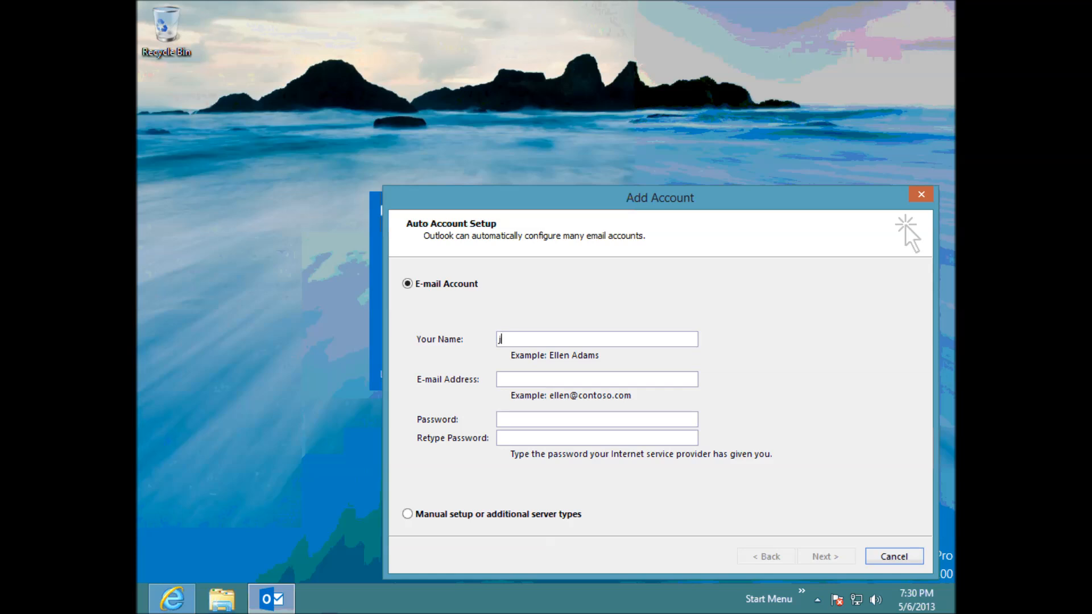
pyautogui.write('oe')
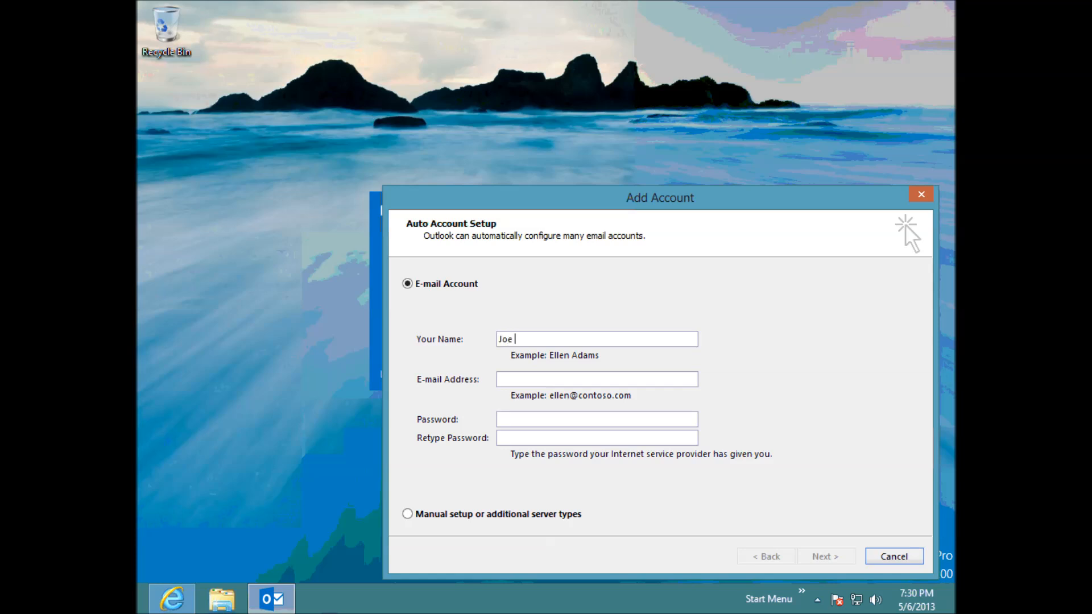
pyautogui.write('Bloggs')
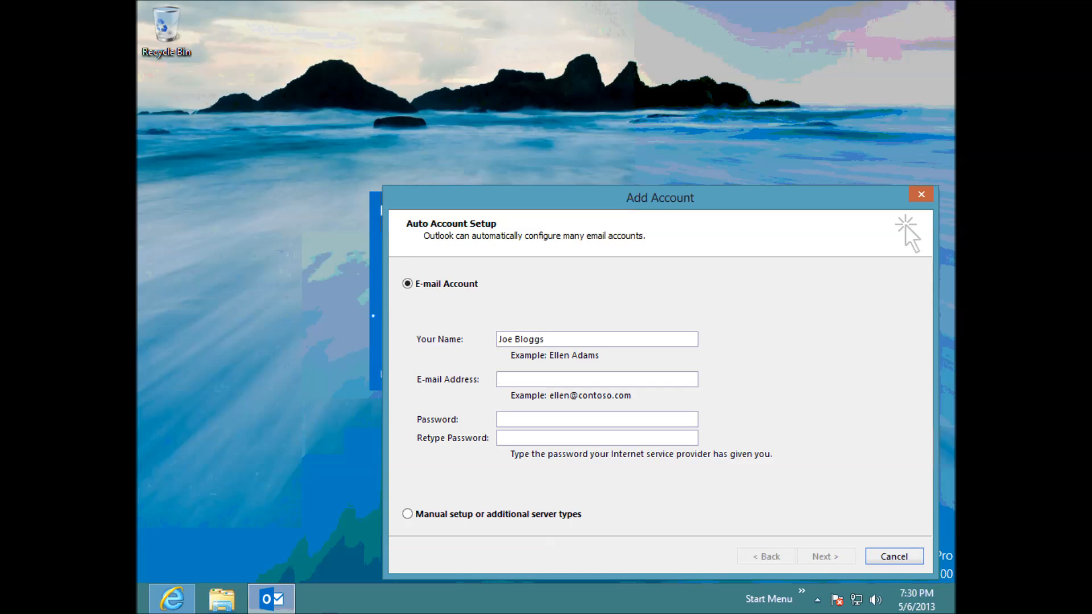
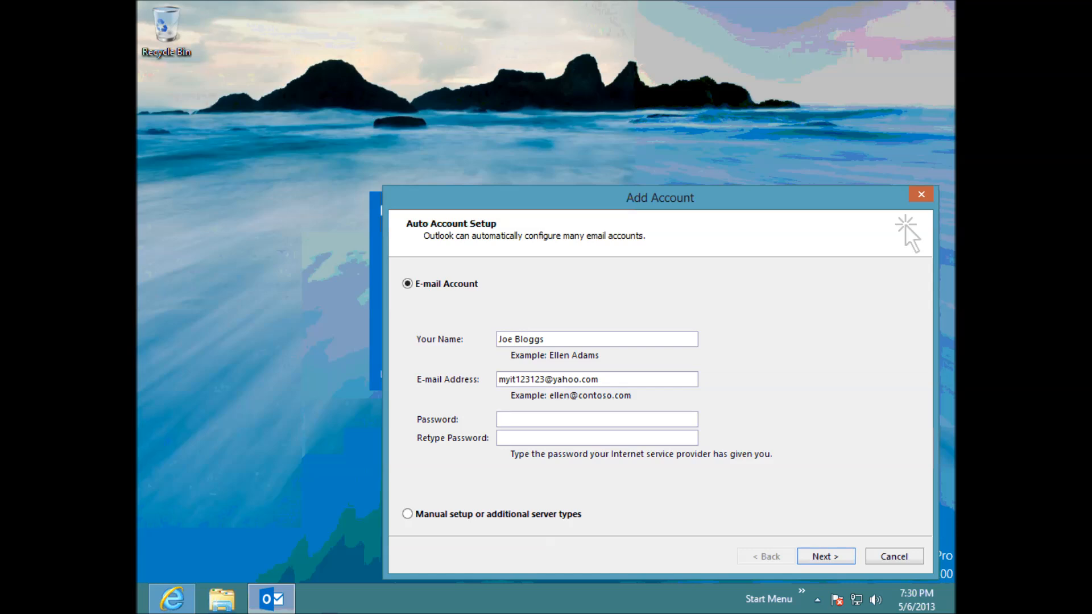
pyautogui.write('**')
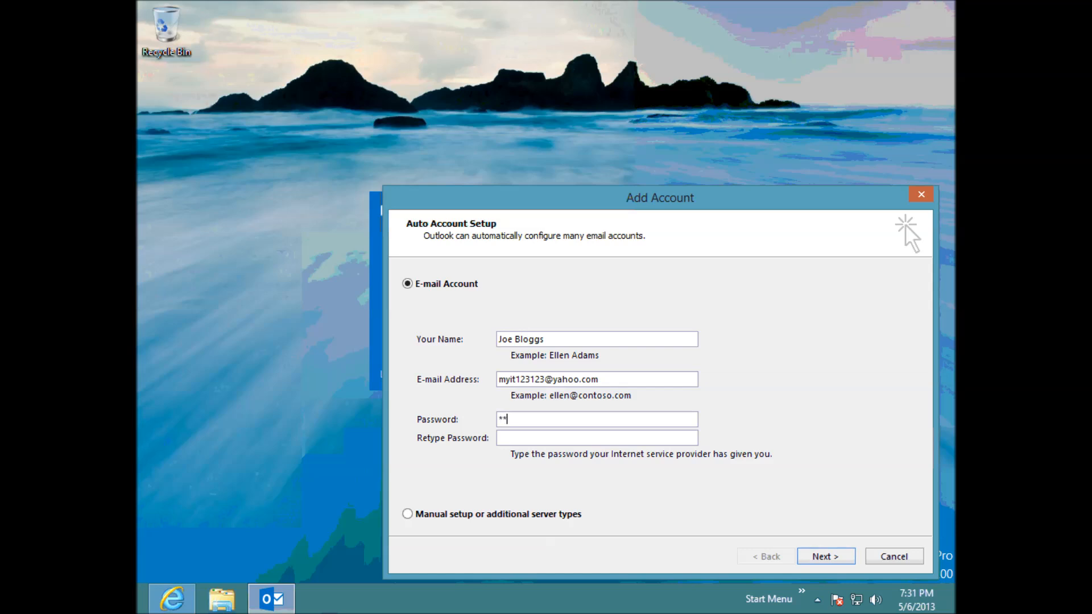
pyautogui.write('****')
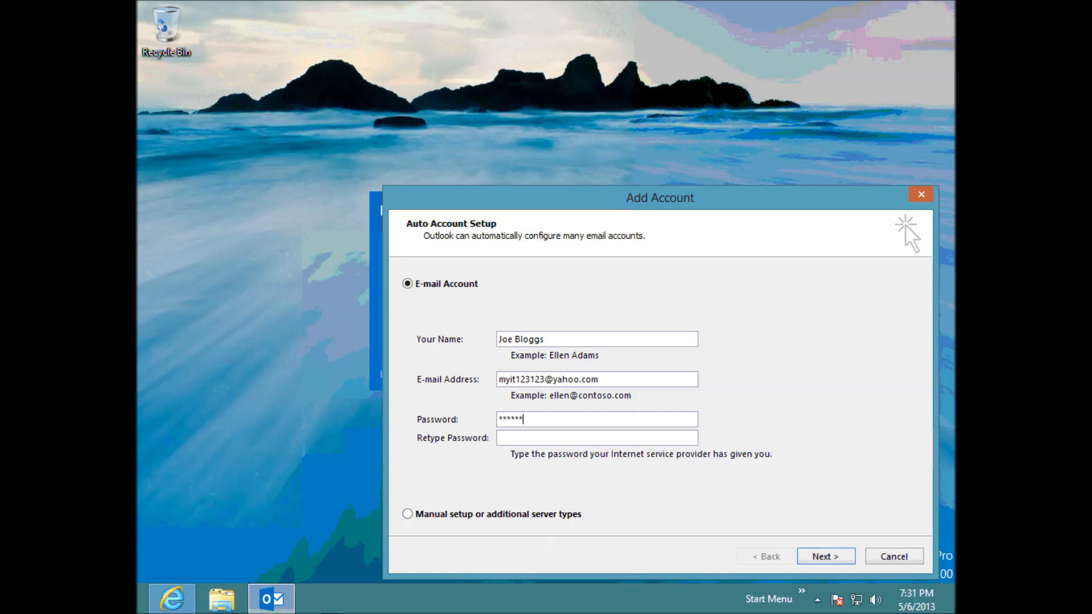
pyautogui.write('***')
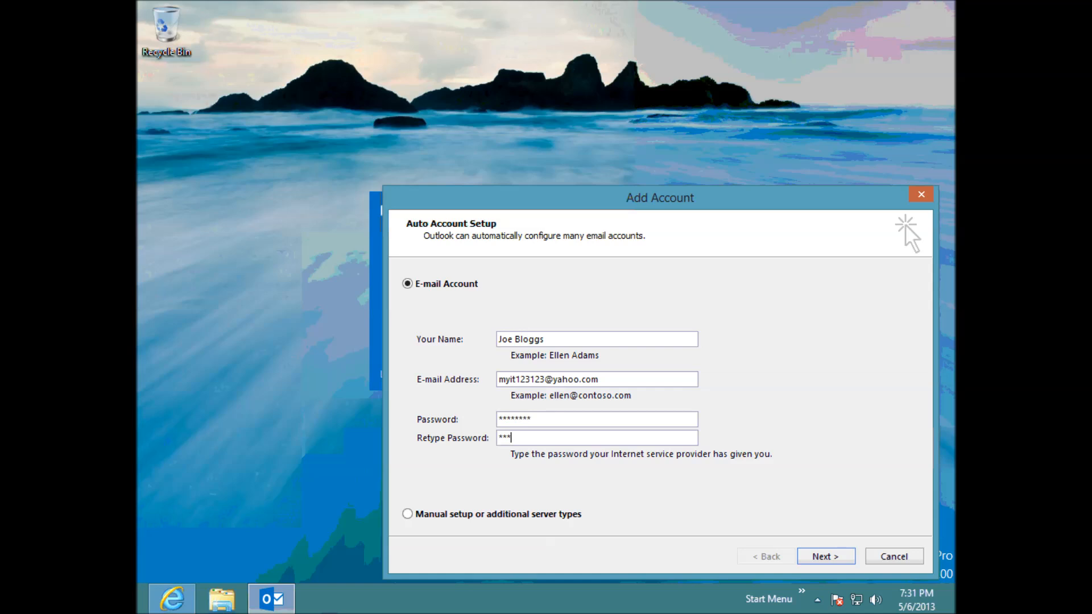
pyautogui.write('*****')
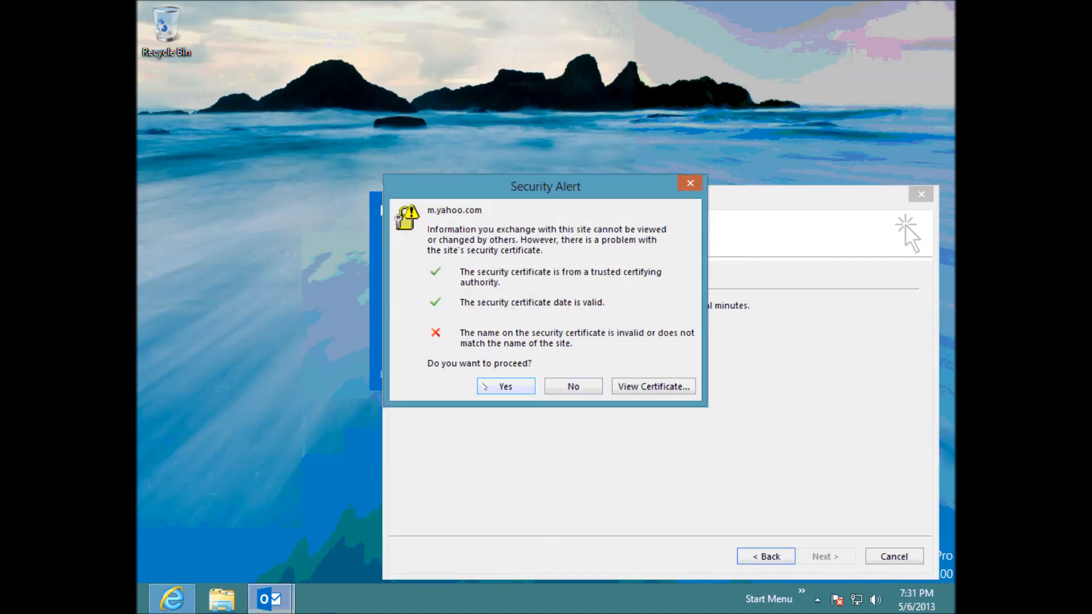
# Step: Accept the security certificate warning so setup continues
pyautogui.click(506, 387)
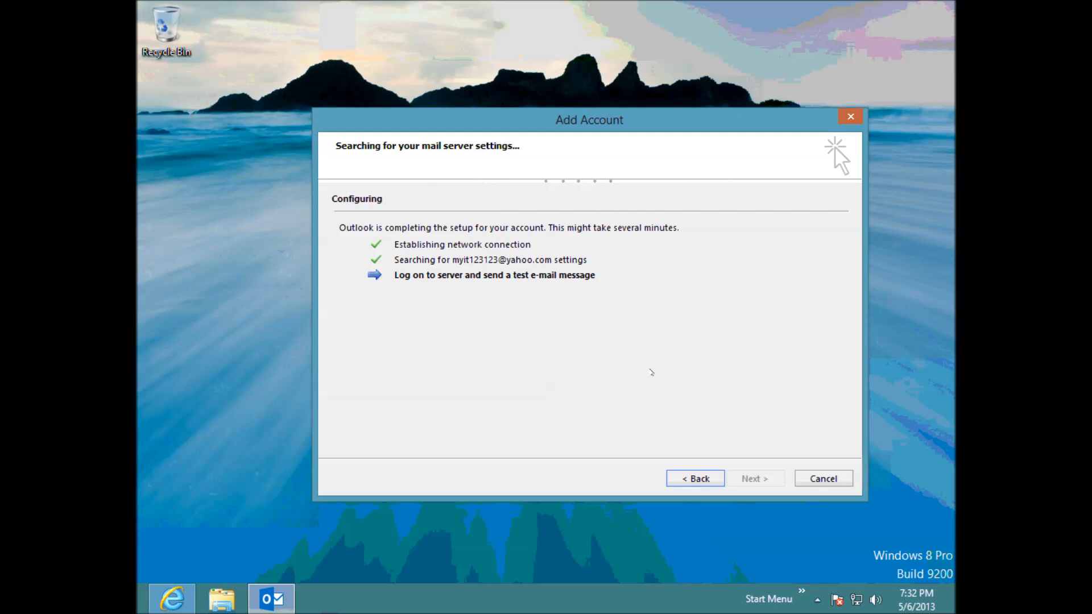
pyautogui.moveTo(659, 370)
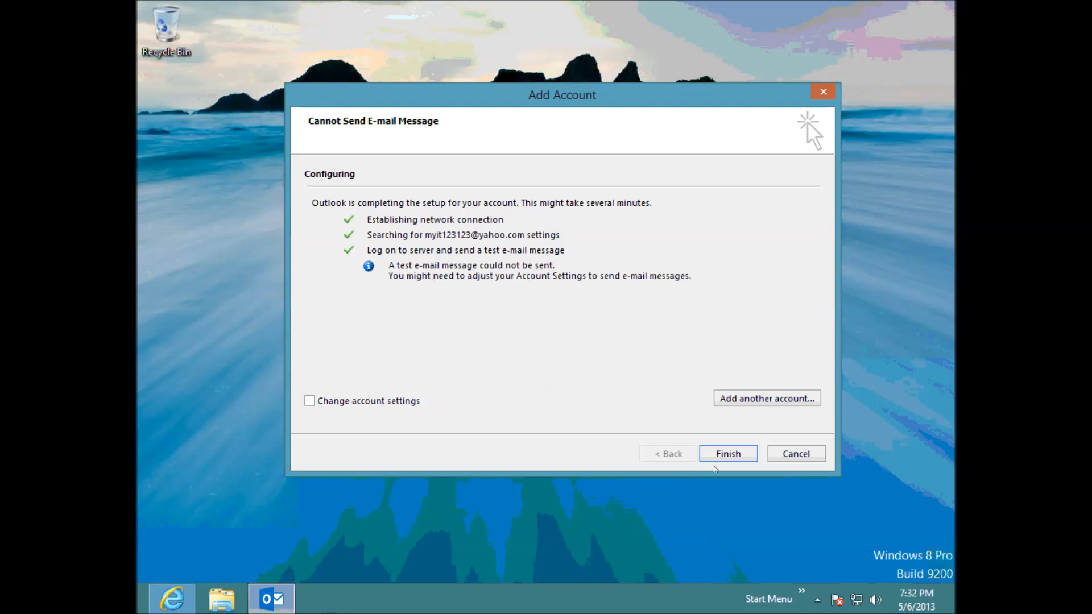
# Step: Finish the account setup and return to the inbox with the test message
pyautogui.click(728, 453)
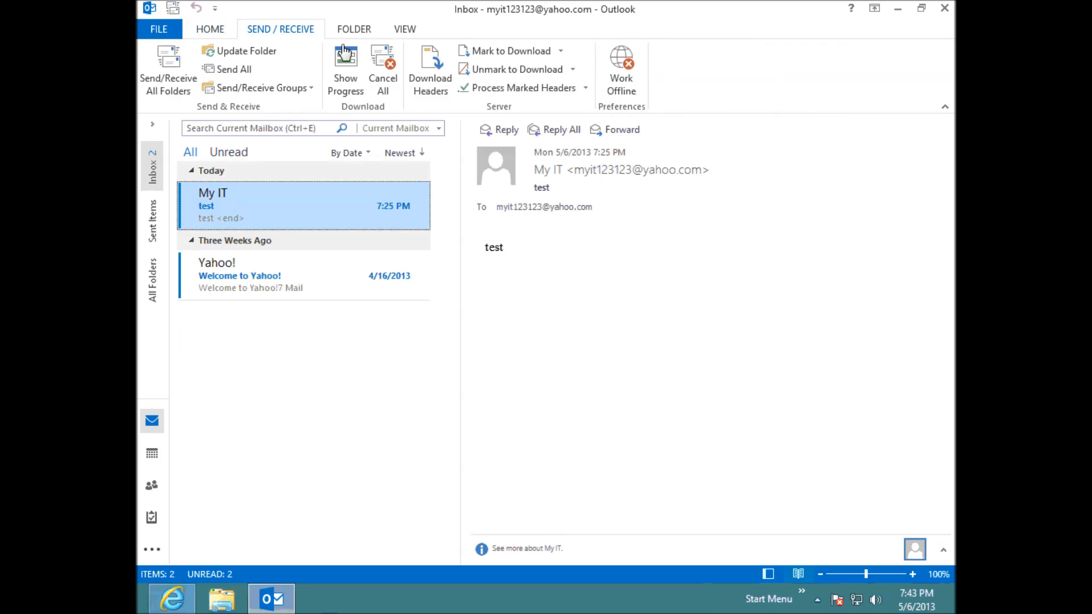
pyautogui.moveTo(197, 67)
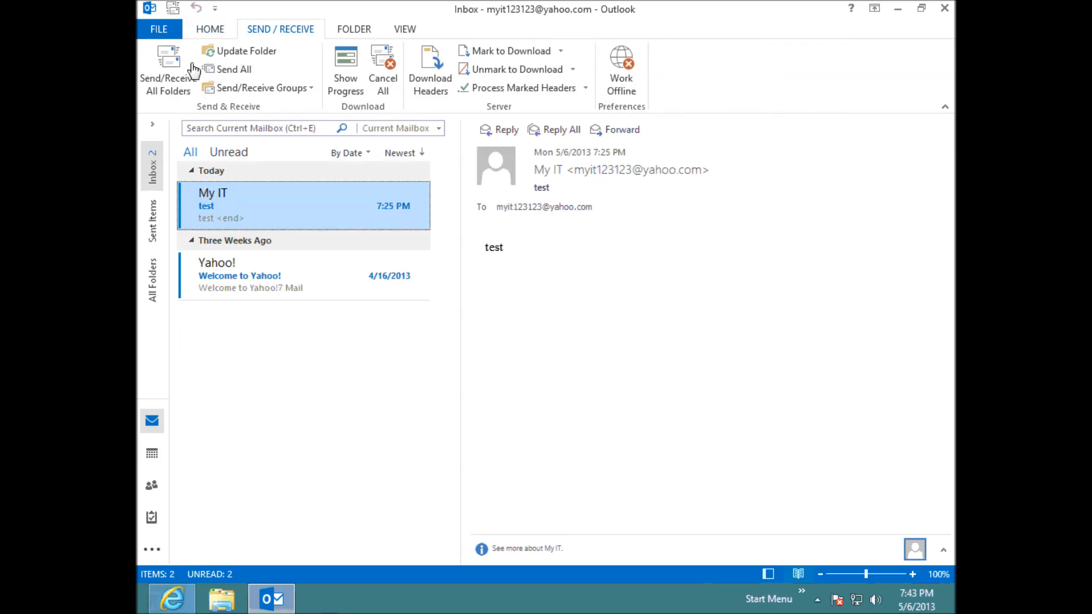
# Step: Reach Account Settings from File and select the Yahoo POP account
pyautogui.click(158, 28)
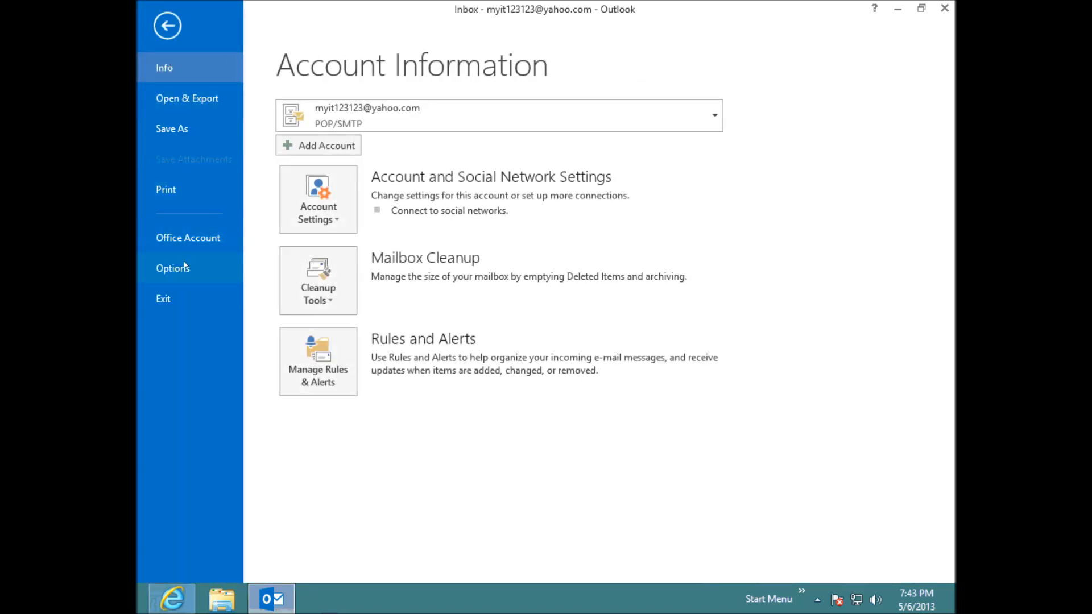
pyautogui.click(317, 199)
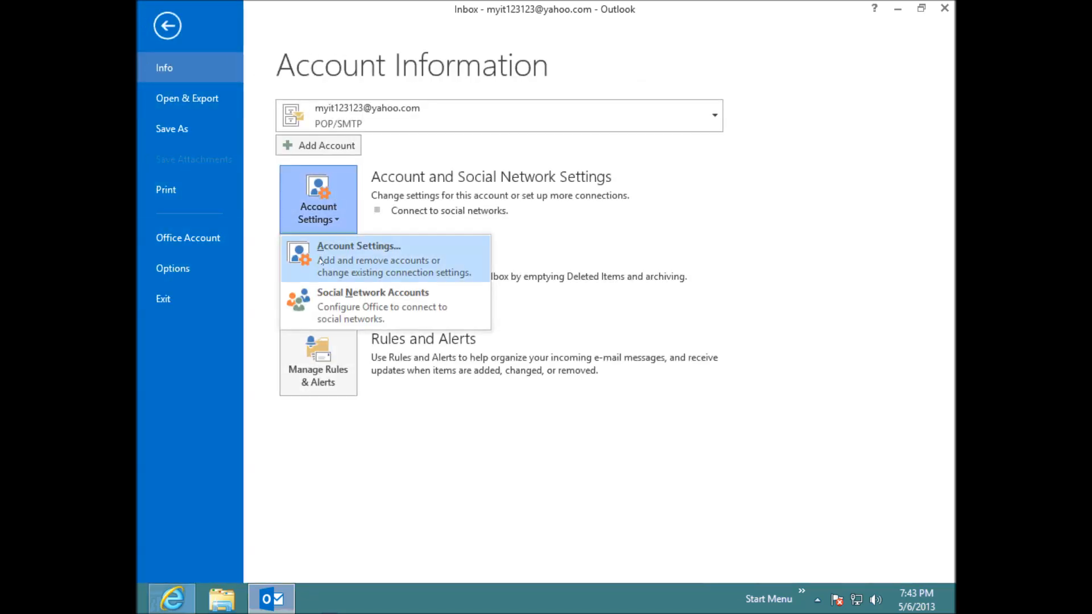
pyautogui.click(360, 246)
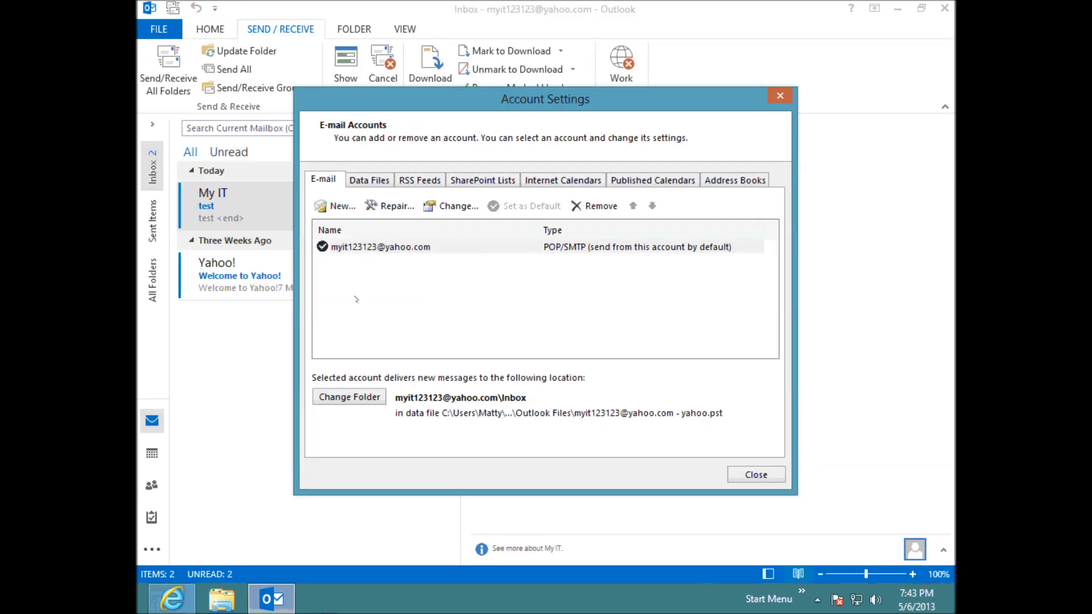
pyautogui.click(380, 247)
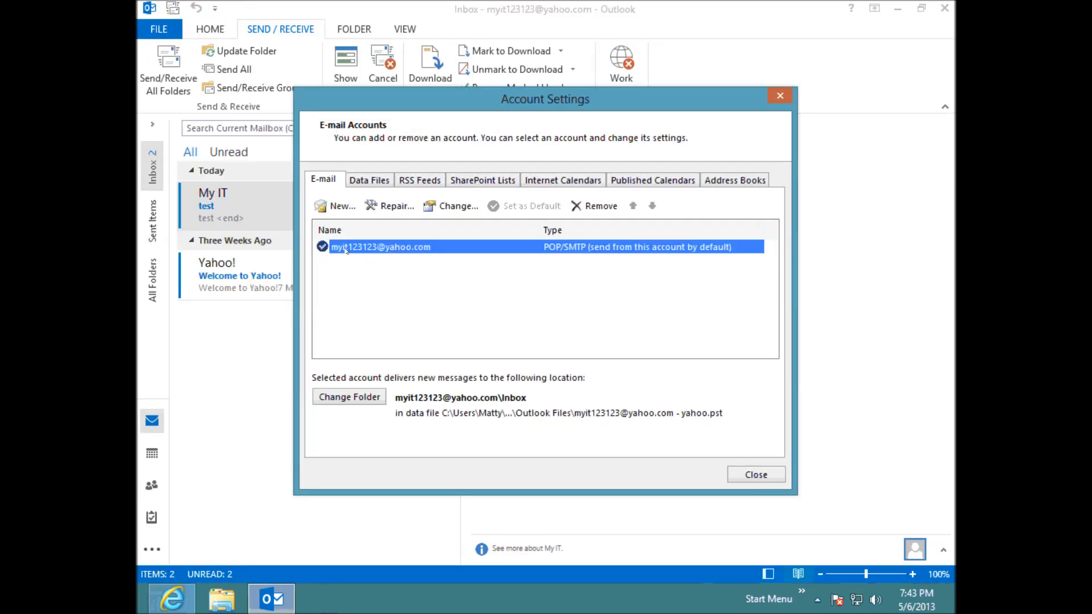
pyautogui.moveTo(357, 273)
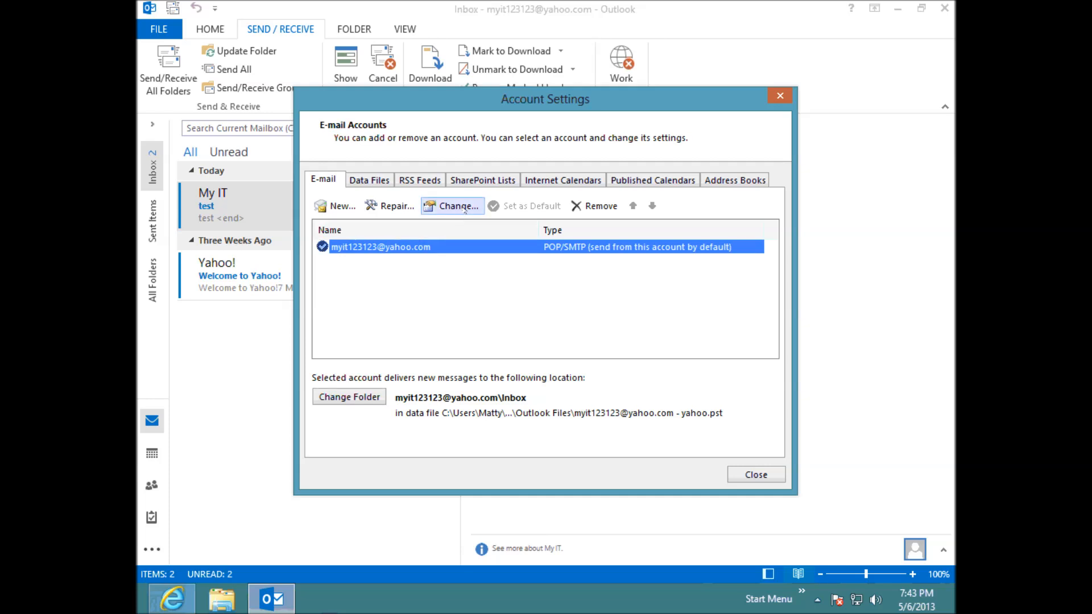
# Step: Reach the Yahoo account's Outgoing Server settings via Change and More Settings
pyautogui.click(458, 205)
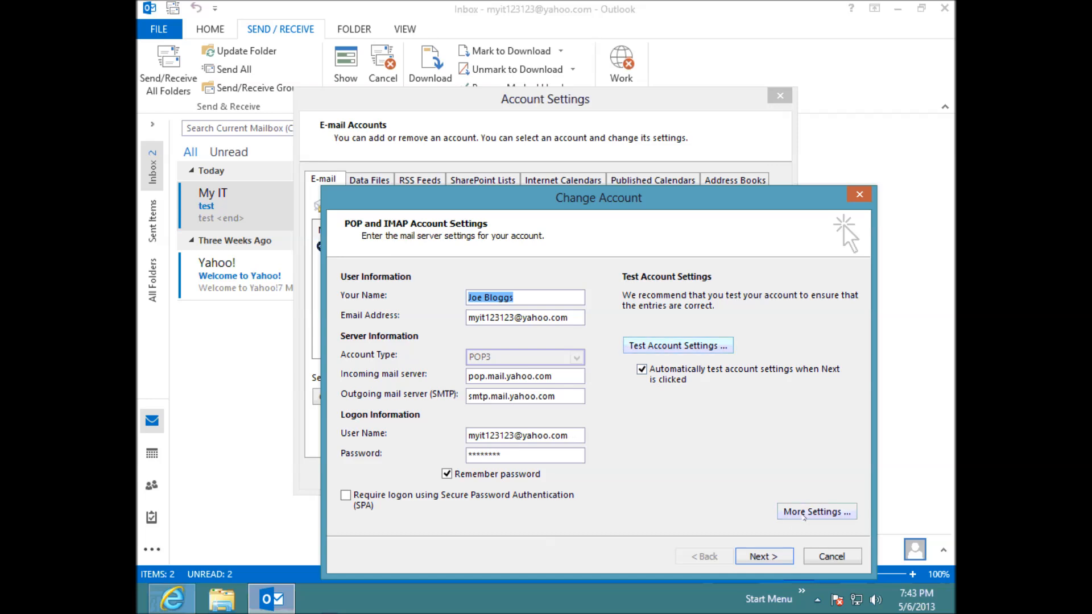
pyautogui.click(817, 512)
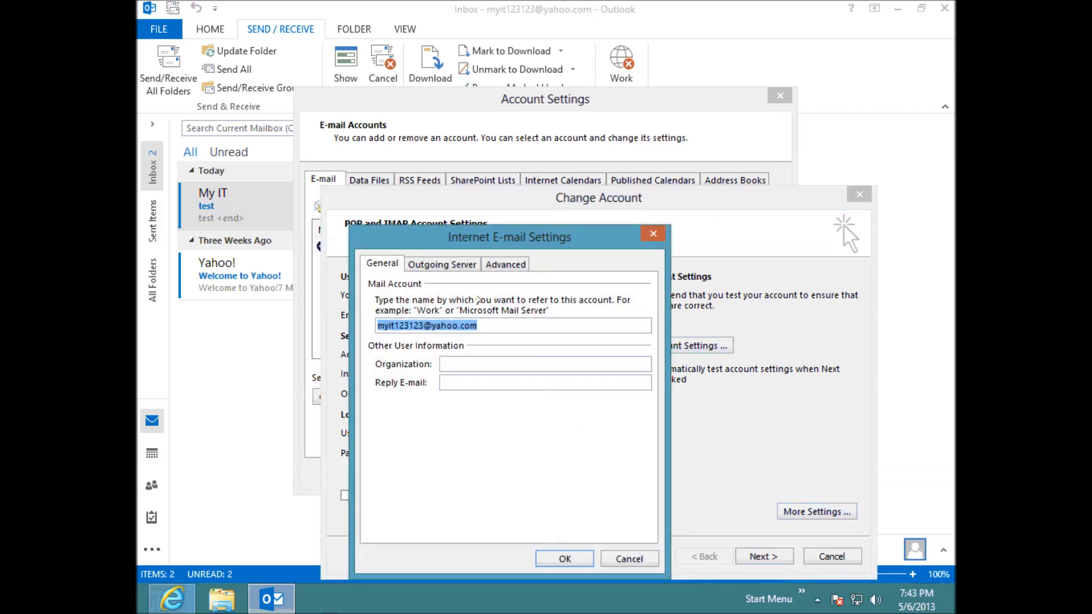
pyautogui.click(441, 264)
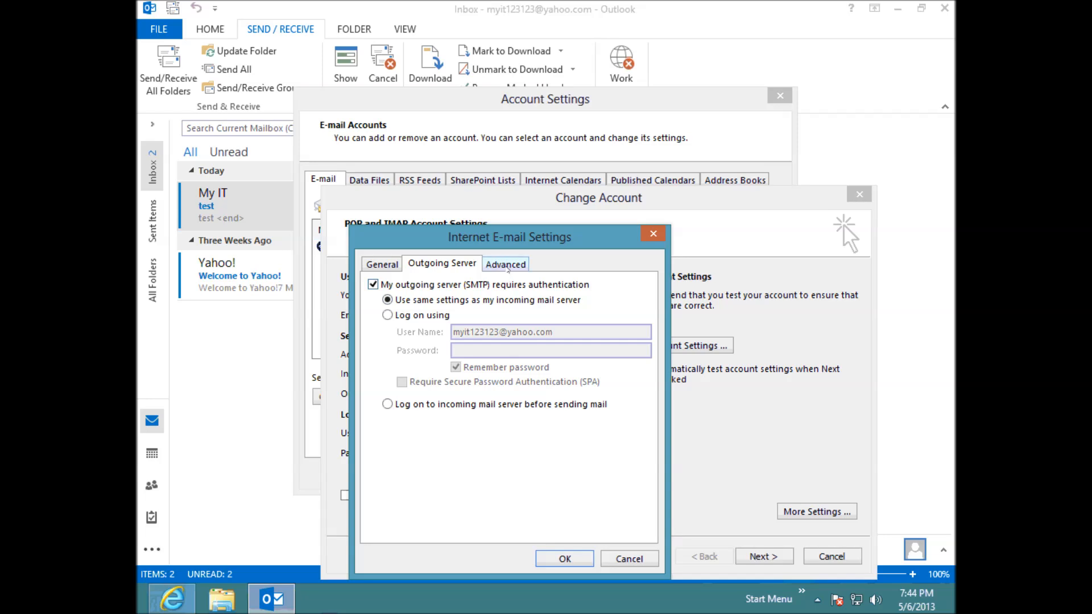
# Step: In Advanced, set POP3 to SSL port 995 and SMTP to port 465 with SSL, and confirm
pyautogui.click(505, 264)
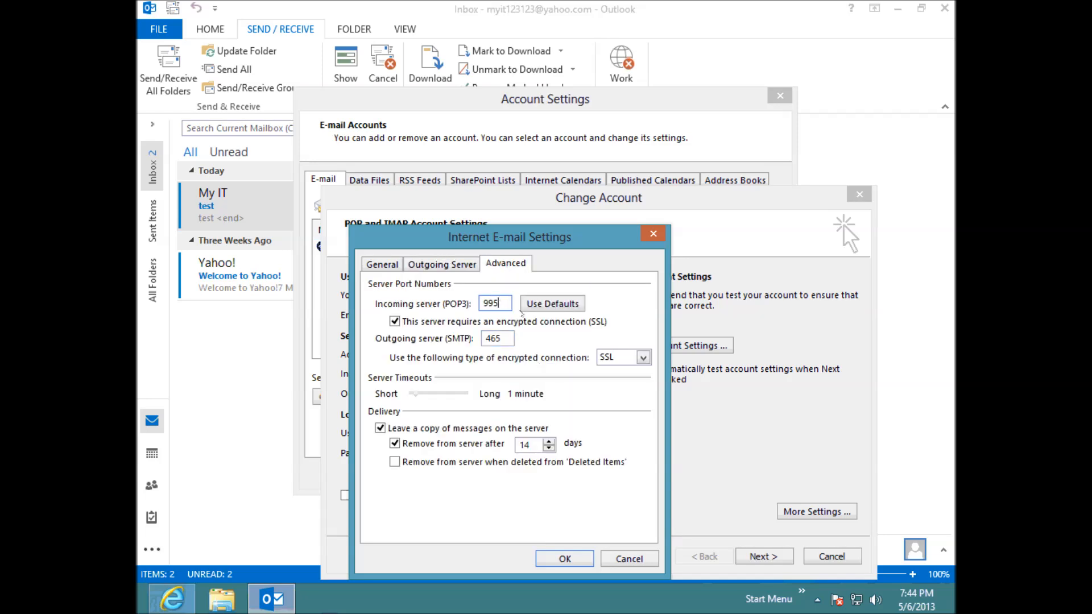
pyautogui.click(553, 302)
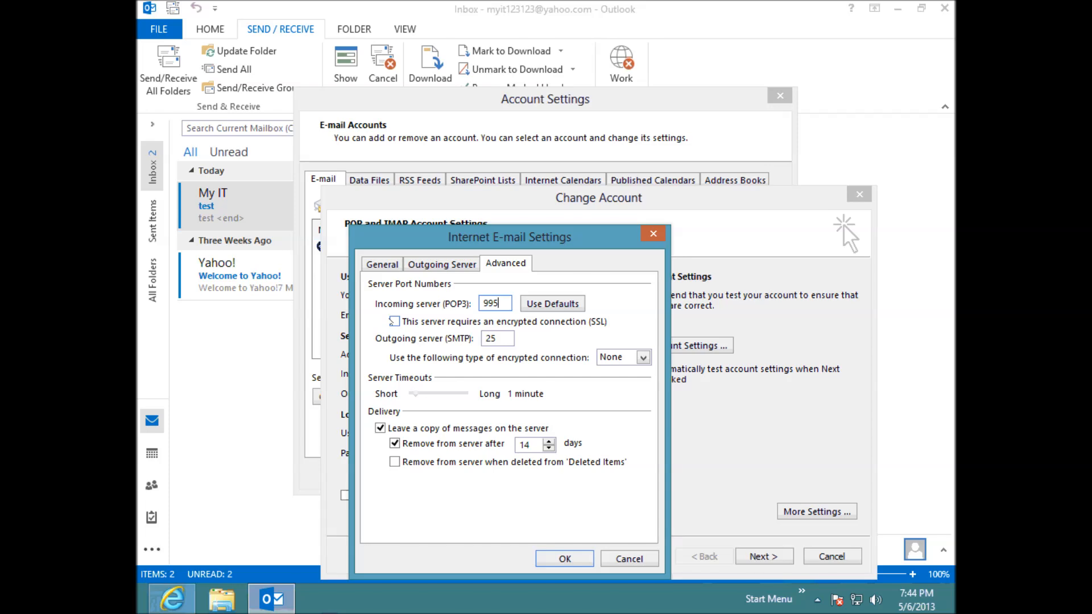
pyautogui.click(394, 321)
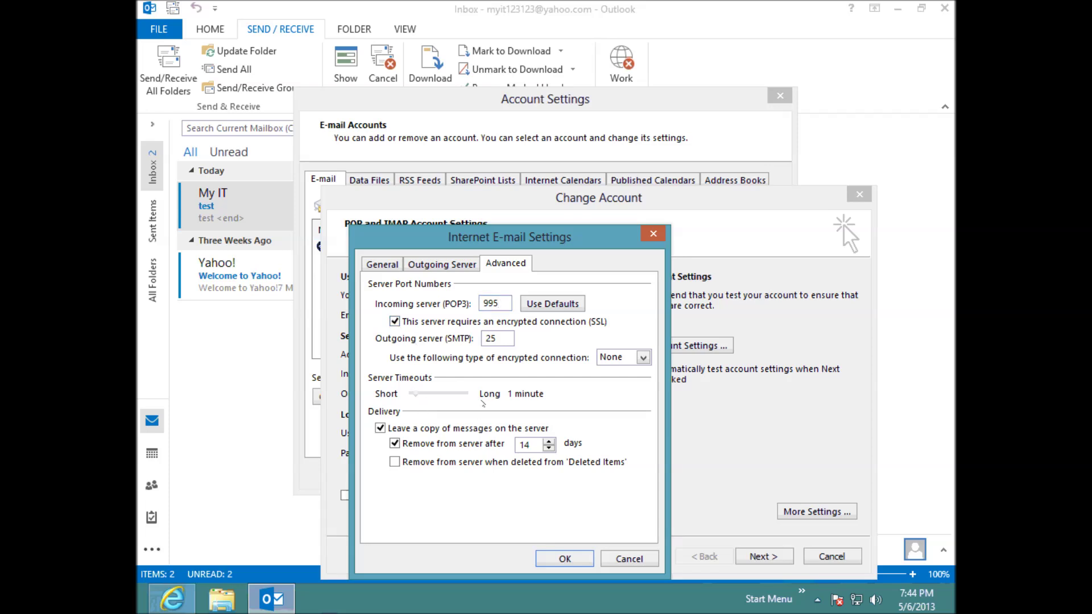
pyautogui.moveTo(555, 338)
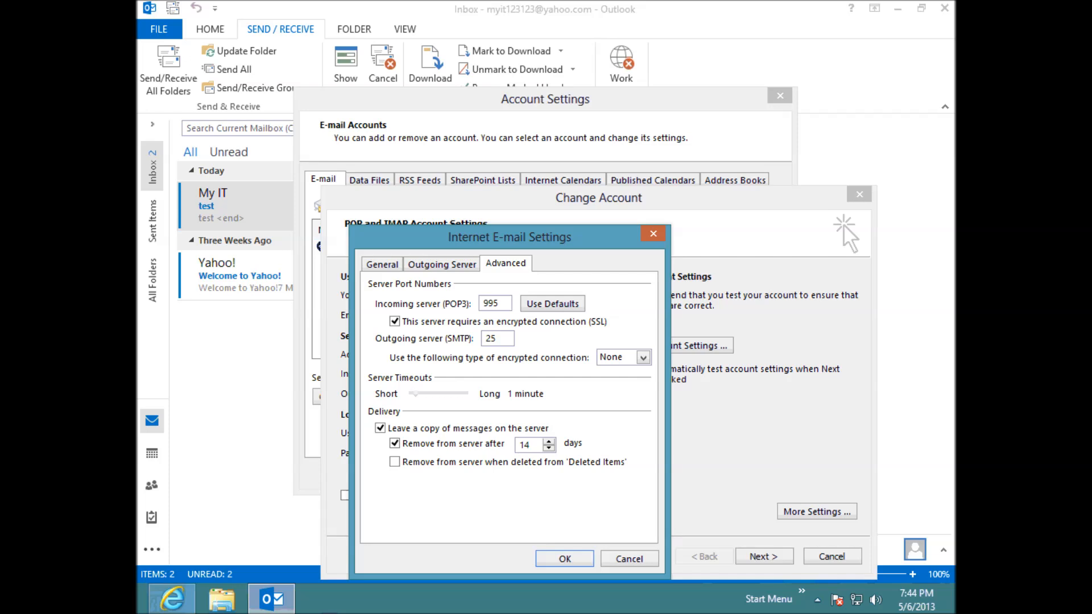
pyautogui.click(497, 339)
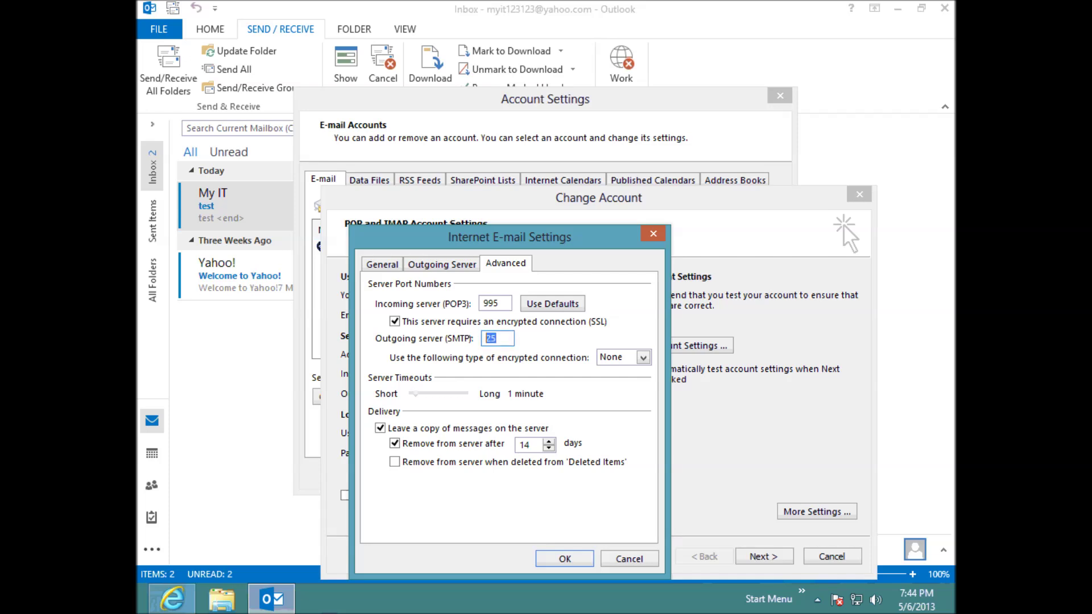
pyautogui.write('4')
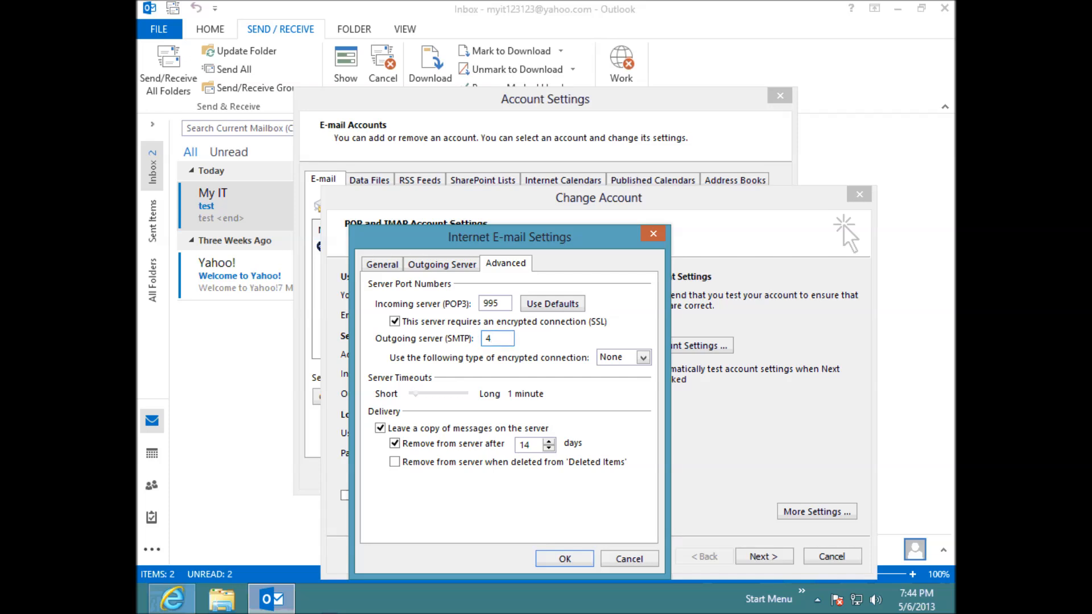
pyautogui.write('65')
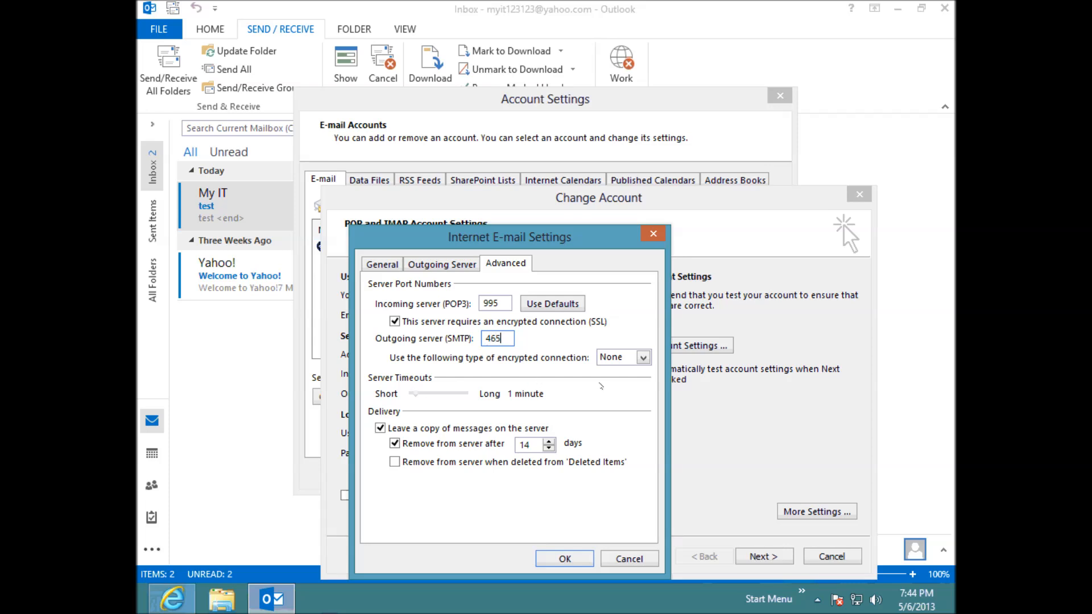
pyautogui.click(641, 357)
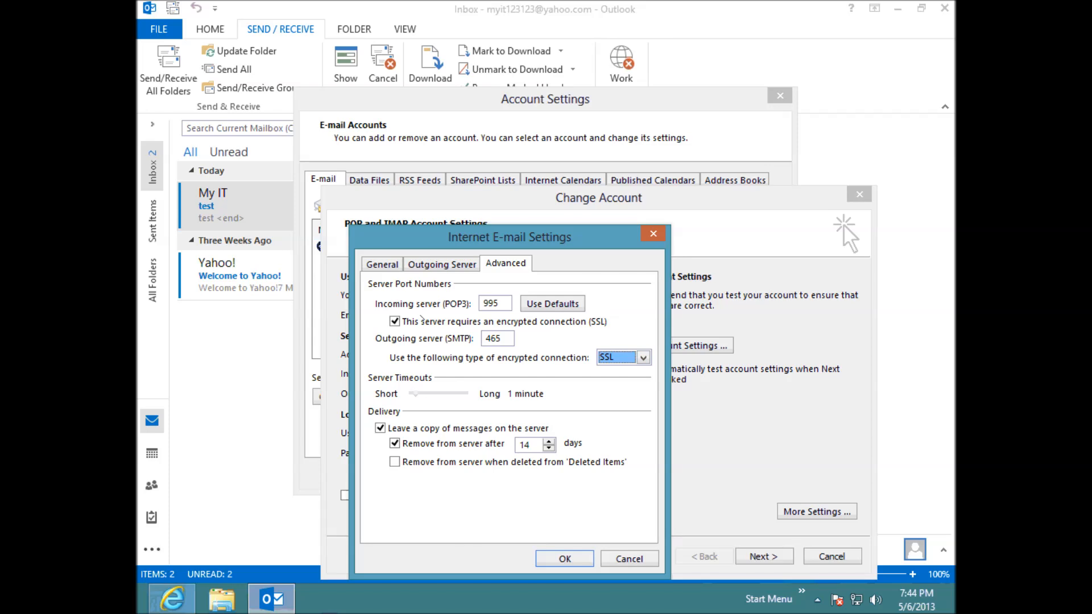
pyautogui.click(564, 558)
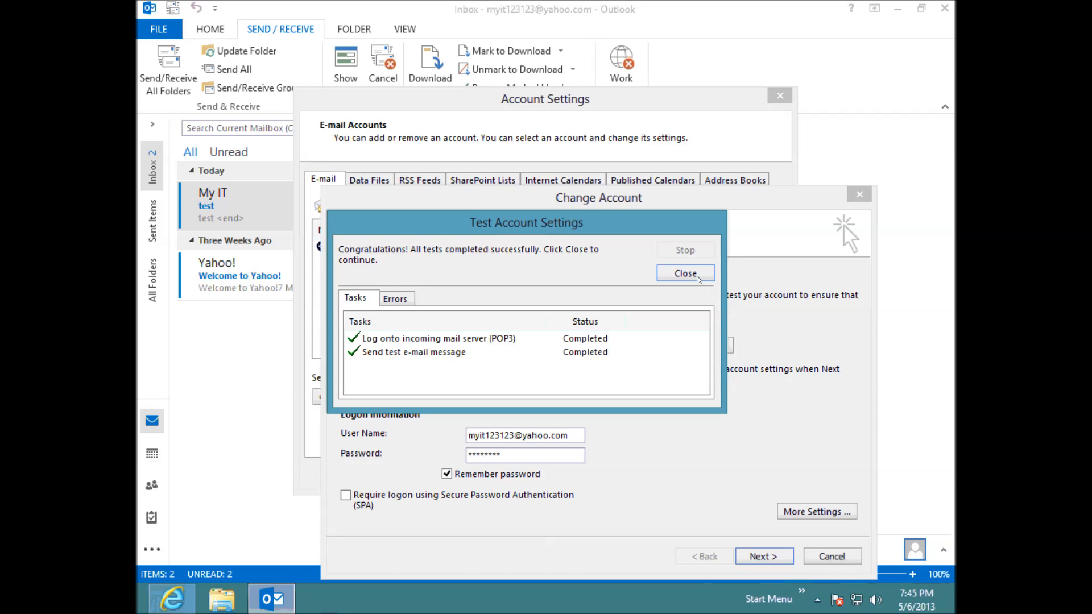
# Step: Dismiss the passed test results, disable automatic testing, and finish the Change Account wizard back to the inbox
pyautogui.click(685, 274)
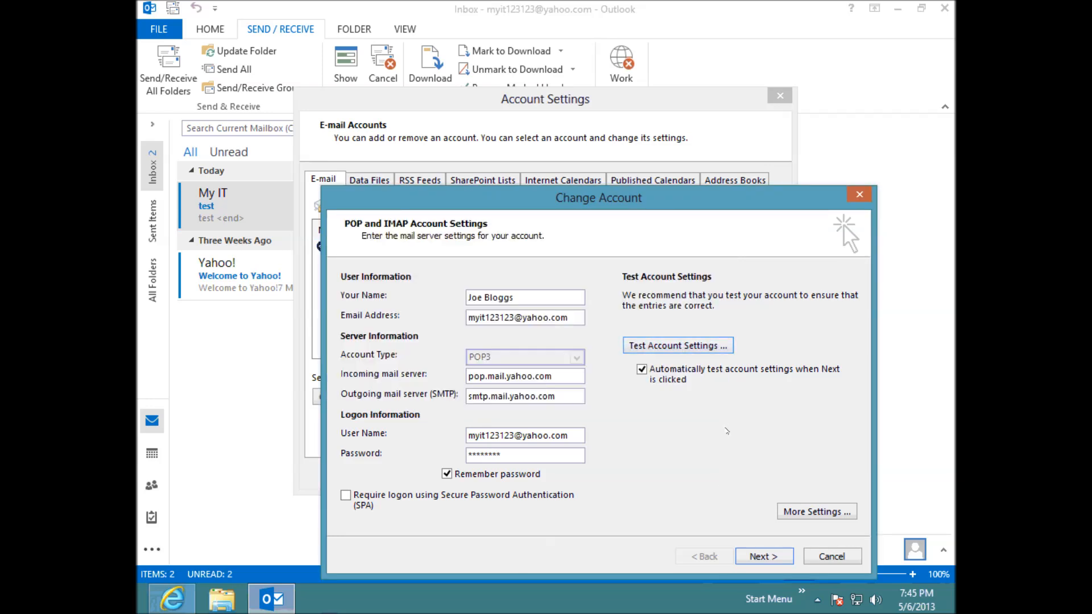
pyautogui.click(642, 368)
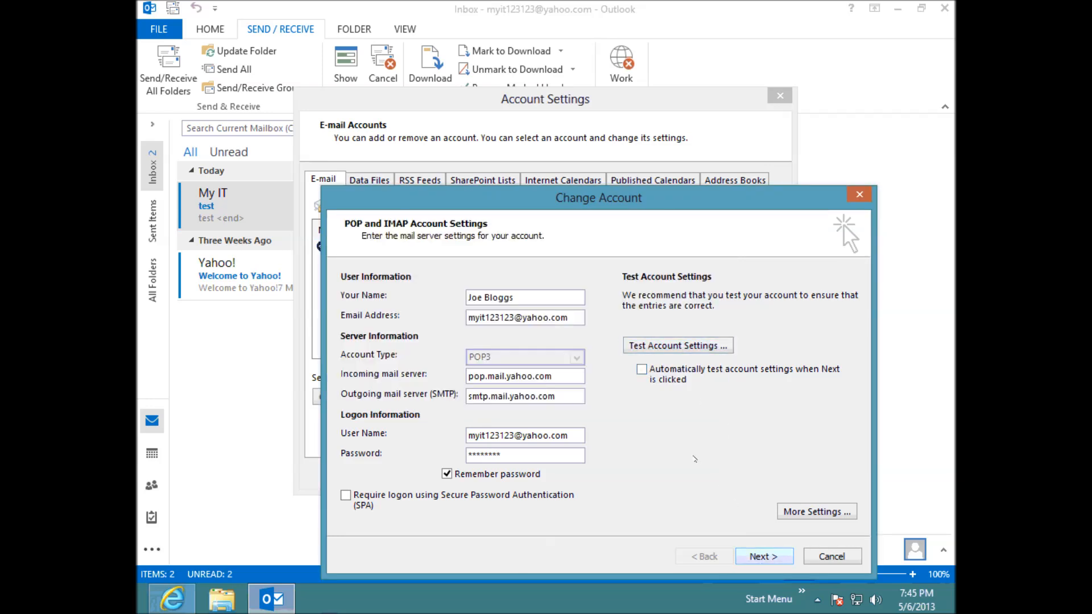
pyautogui.click(765, 556)
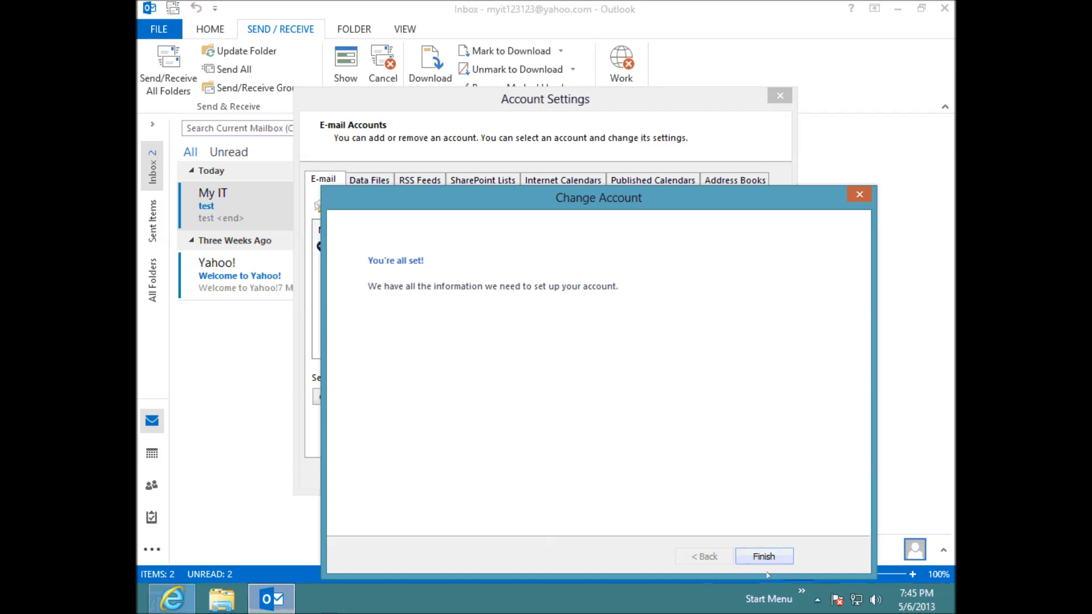
pyautogui.click(765, 556)
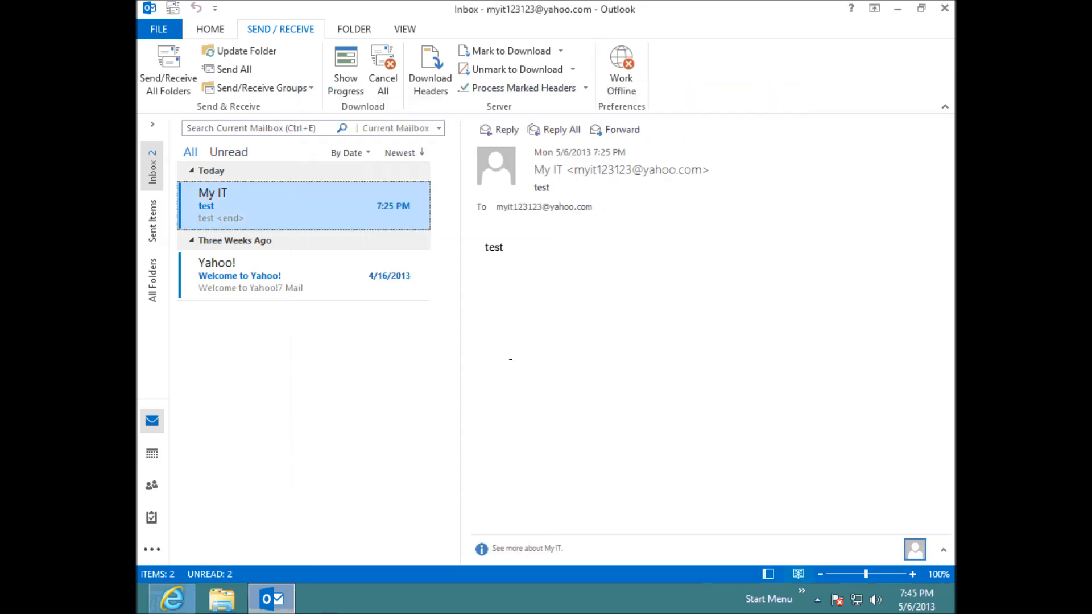
pyautogui.moveTo(426, 343)
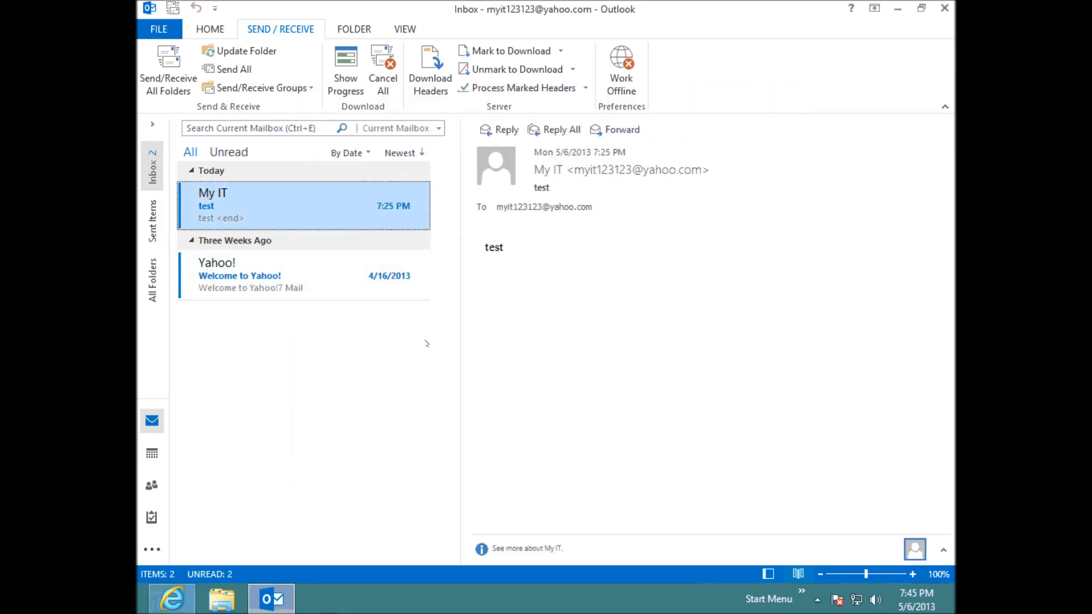
# Step: Run Send/Receive All Folders to pull the new test messages, then exit Outlook via File > Exit
pyautogui.click(167, 63)
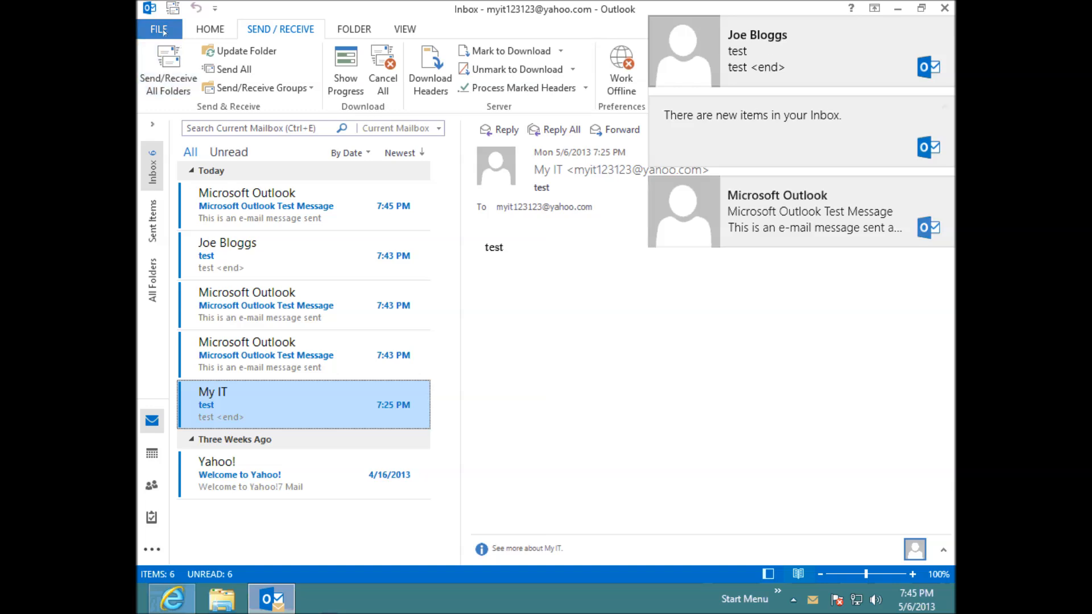
pyautogui.click(160, 30)
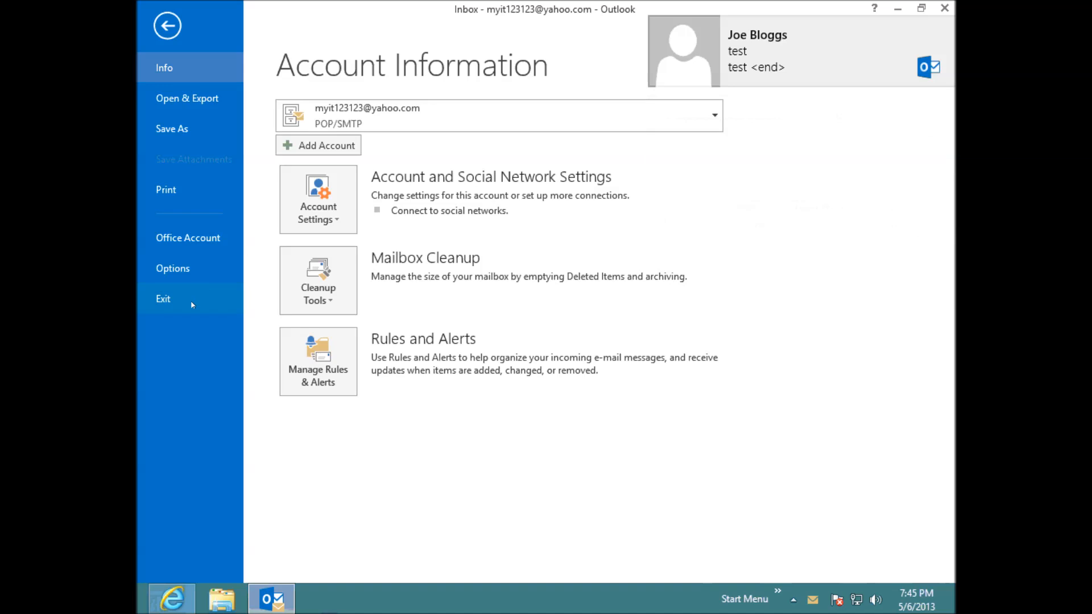
pyautogui.click(164, 298)
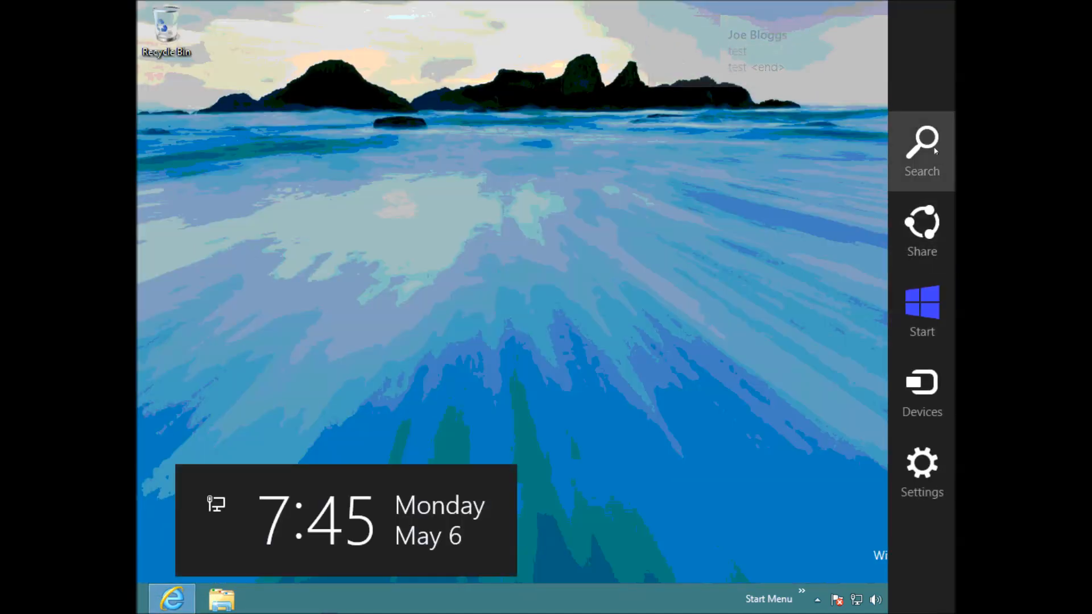
pyautogui.click(922, 138)
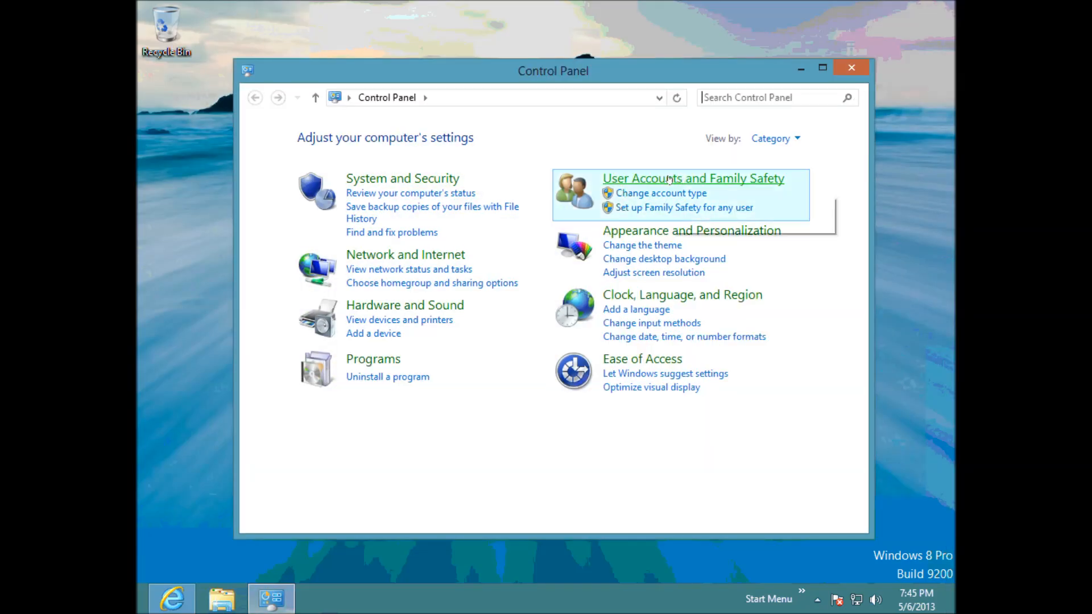
pyautogui.click(694, 178)
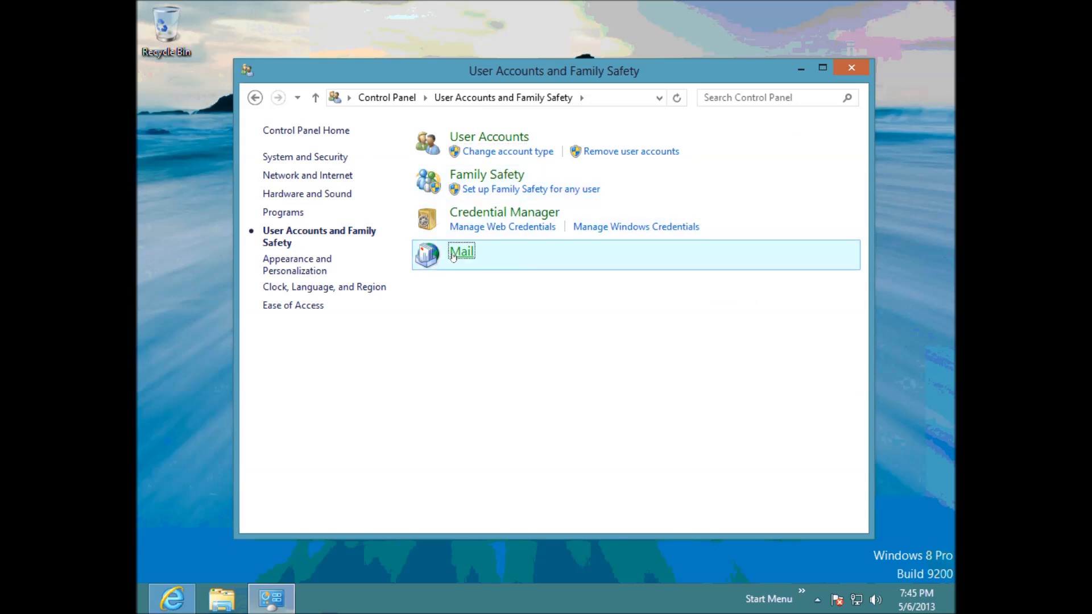
pyautogui.doubleClick(462, 252)
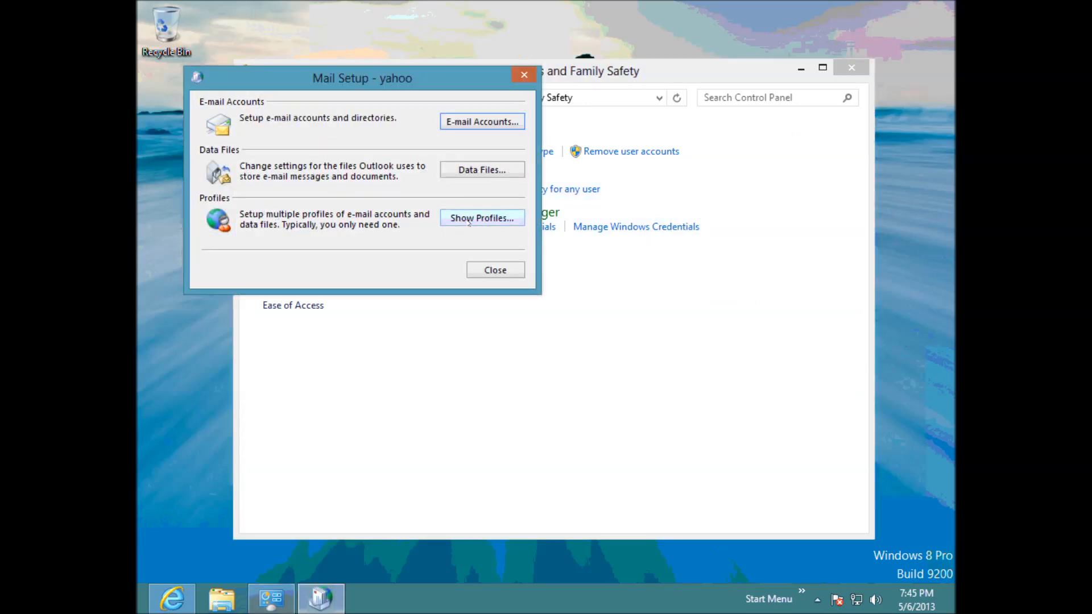
pyautogui.click(482, 217)
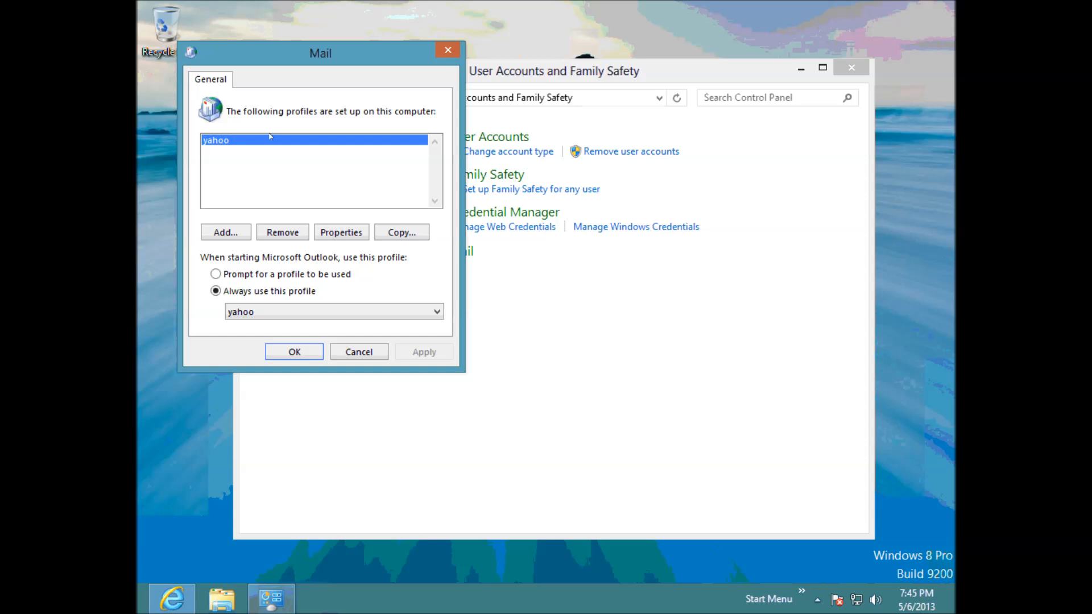
pyautogui.moveTo(341, 232)
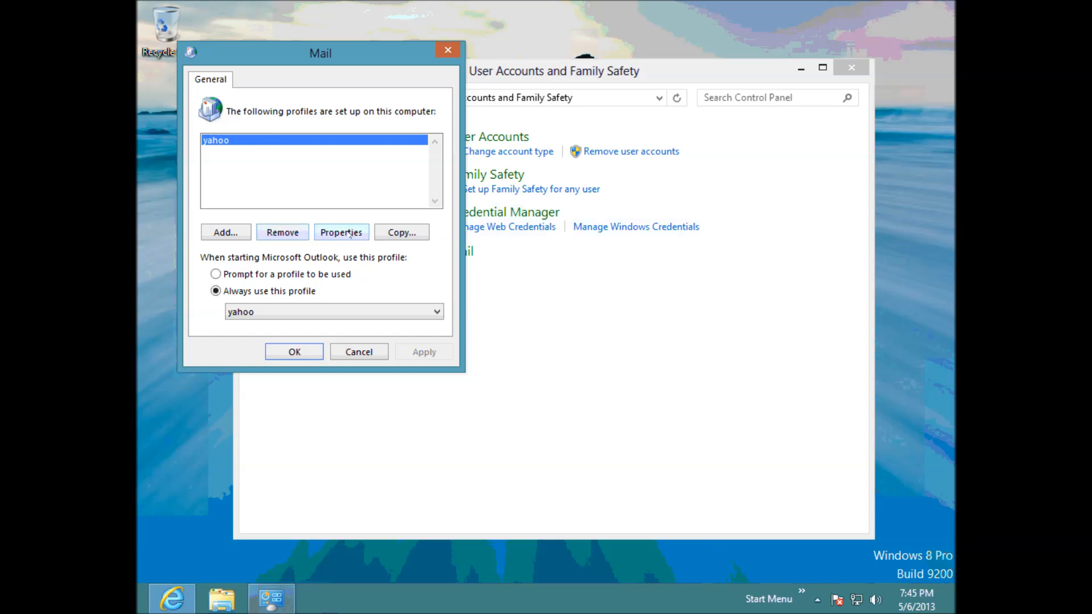
pyautogui.click(341, 233)
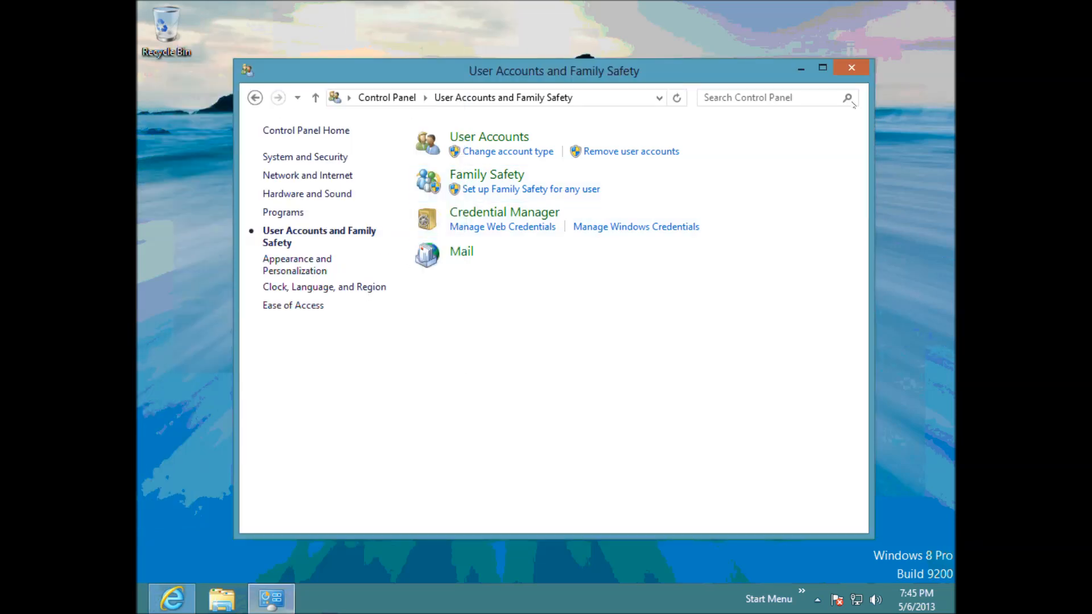
pyautogui.click(851, 67)
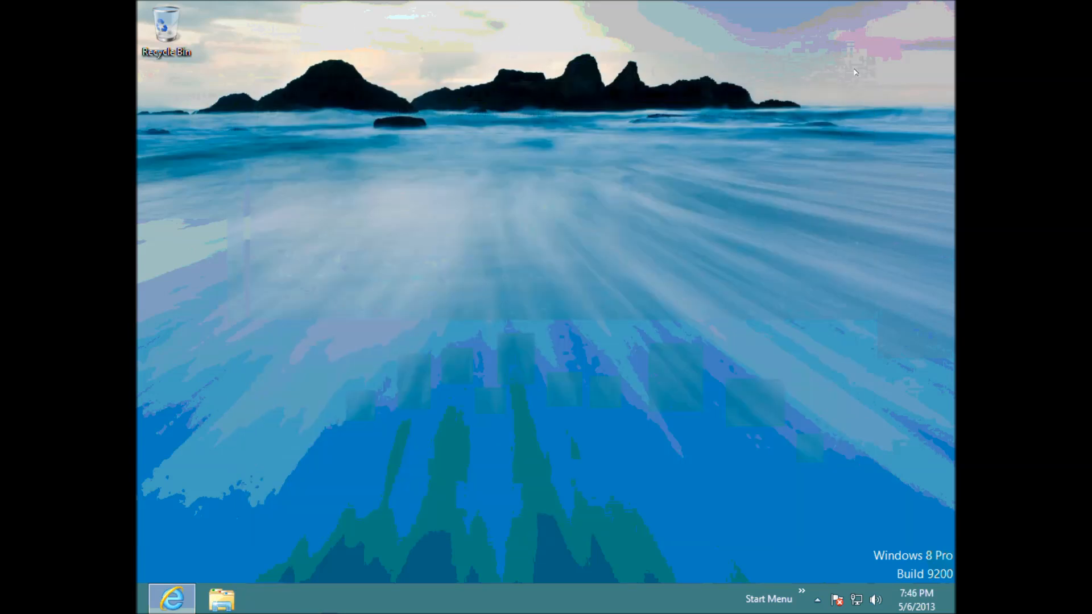